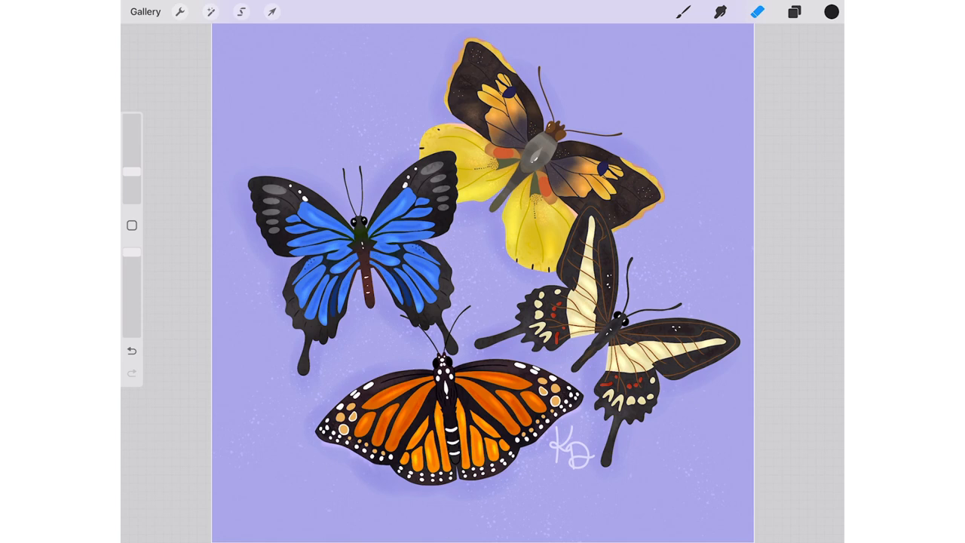
Switch from the Eraser to the Brush tool to resume painting.
{"action": "left_click", "coordinate": [683, 11]}
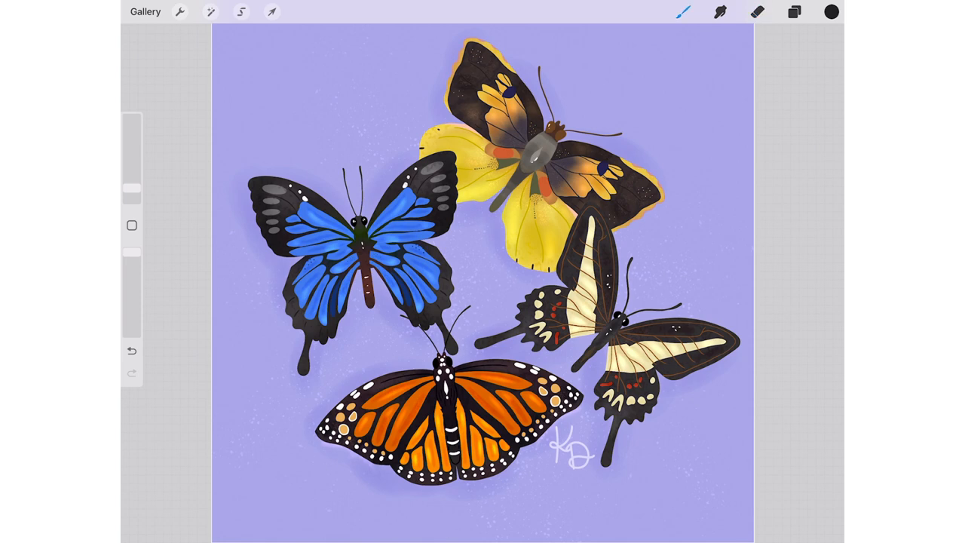
Toggle the Canvas Drawing Guide on, off and on again, then open Edit Drawing Guide.
{"action": "left_click", "coordinate": [180, 12]}
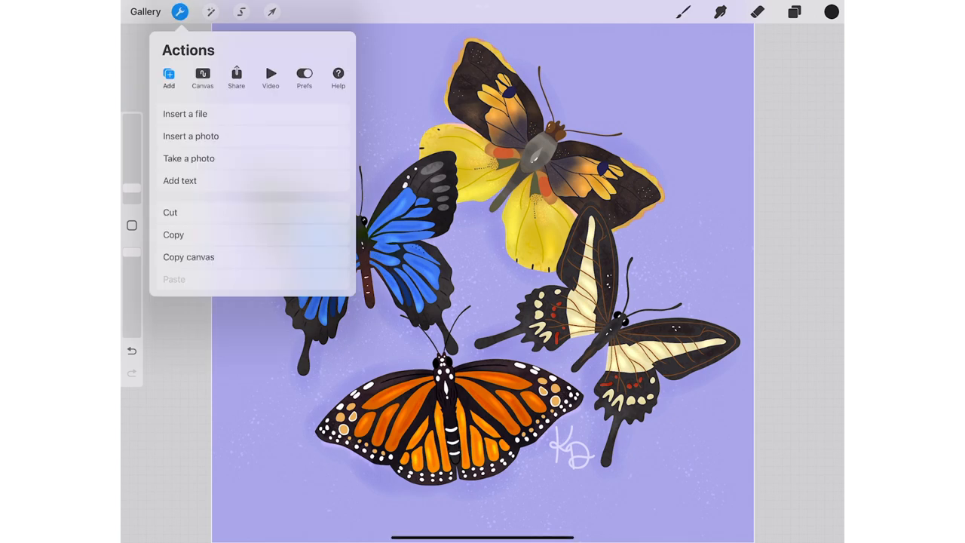
{"action": "left_click", "coordinate": [202, 75]}
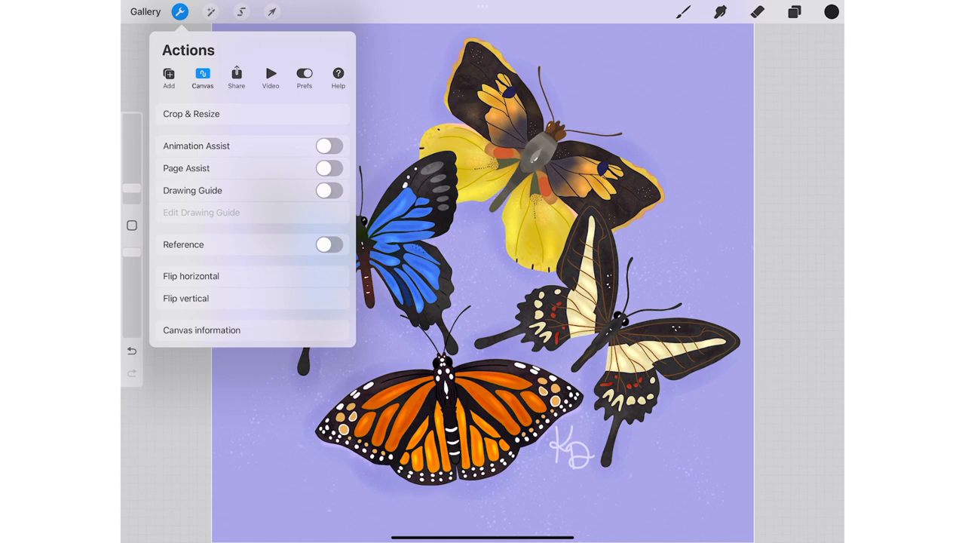
{"action": "left_click", "coordinate": [330, 190]}
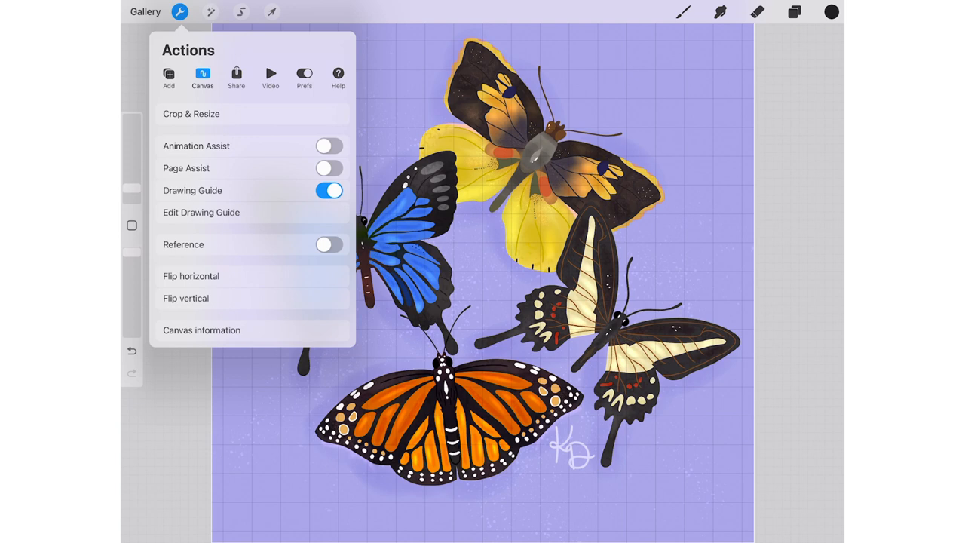
{"action": "left_click", "coordinate": [329, 190]}
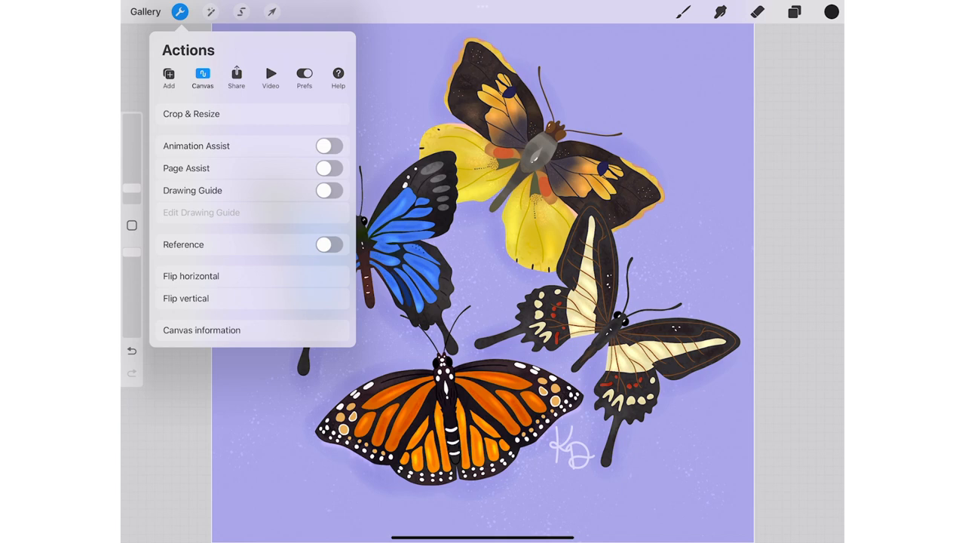
{"action": "left_click", "coordinate": [329, 190]}
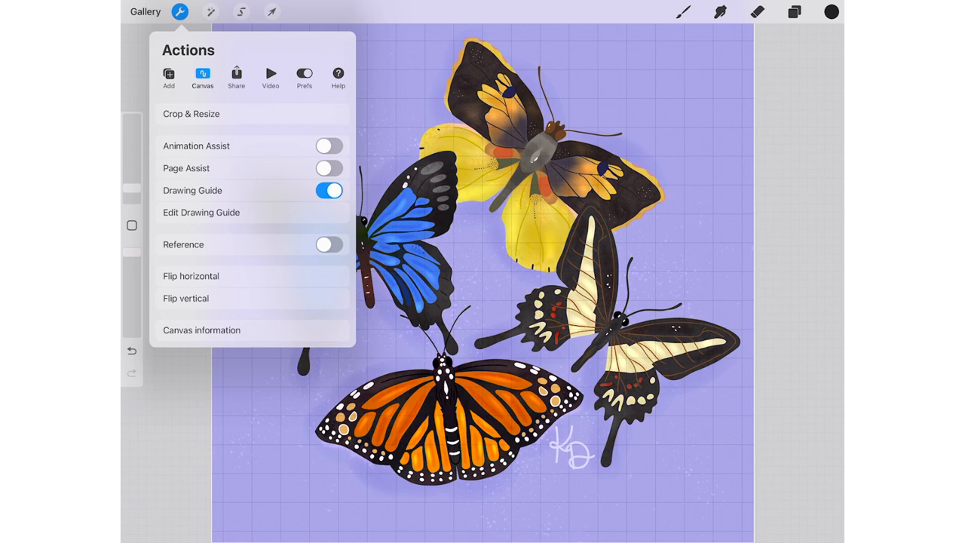
{"action": "left_click", "coordinate": [202, 212]}
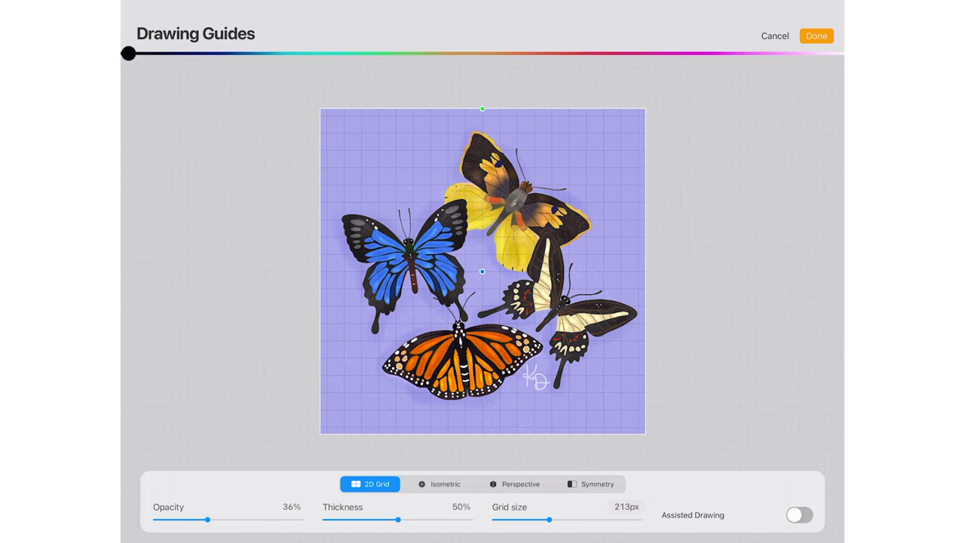
{"action": "left_click_drag", "start_coordinate": [128, 53], "coordinate": [511, 53]}
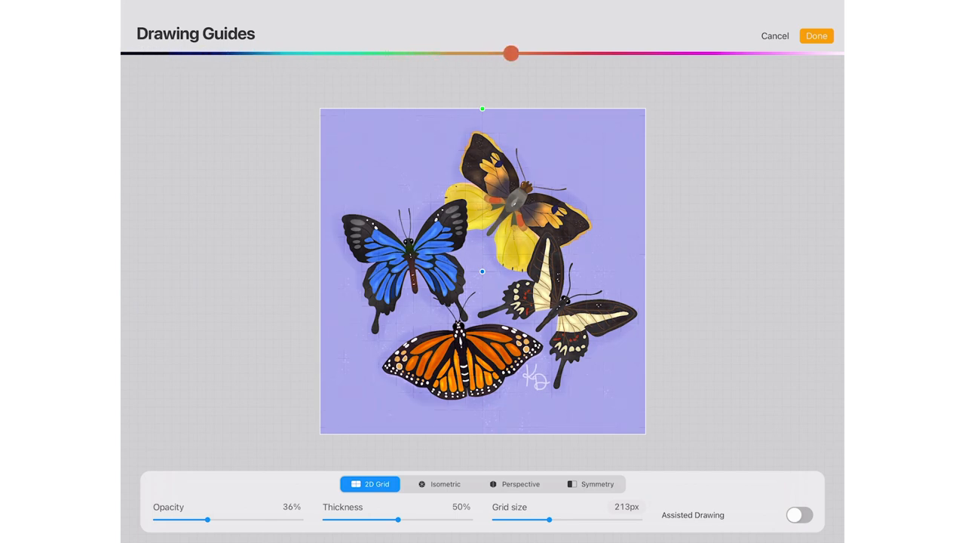
{"action": "left_click_drag", "start_coordinate": [511, 52], "coordinate": [760, 53]}
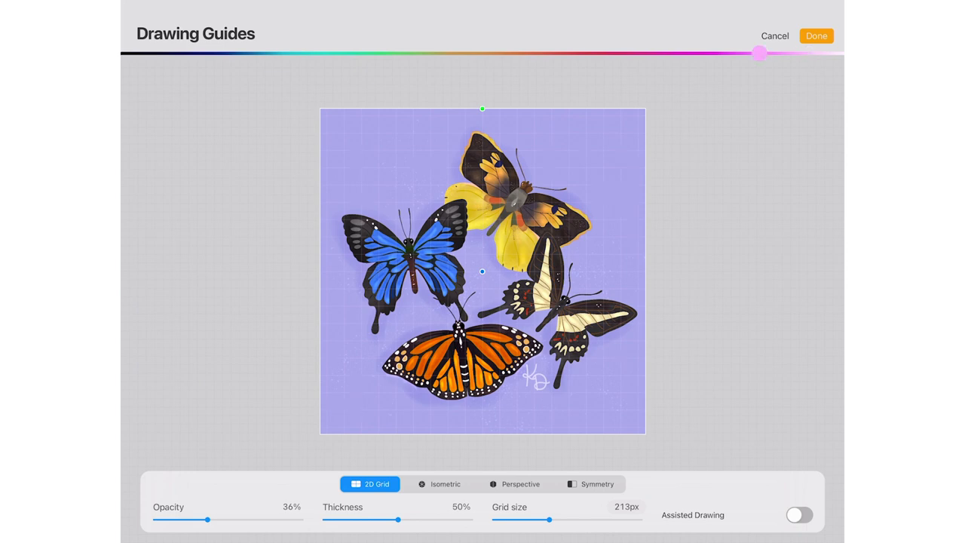
{"action": "left_click_drag", "start_coordinate": [760, 53], "coordinate": [821, 54]}
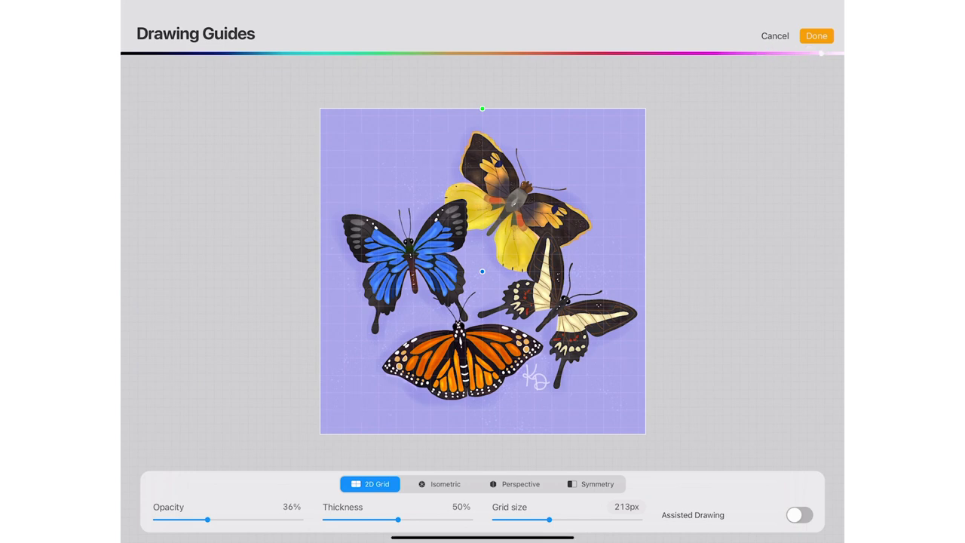
{"action": "left_click_drag", "start_coordinate": [820, 53], "coordinate": [665, 53]}
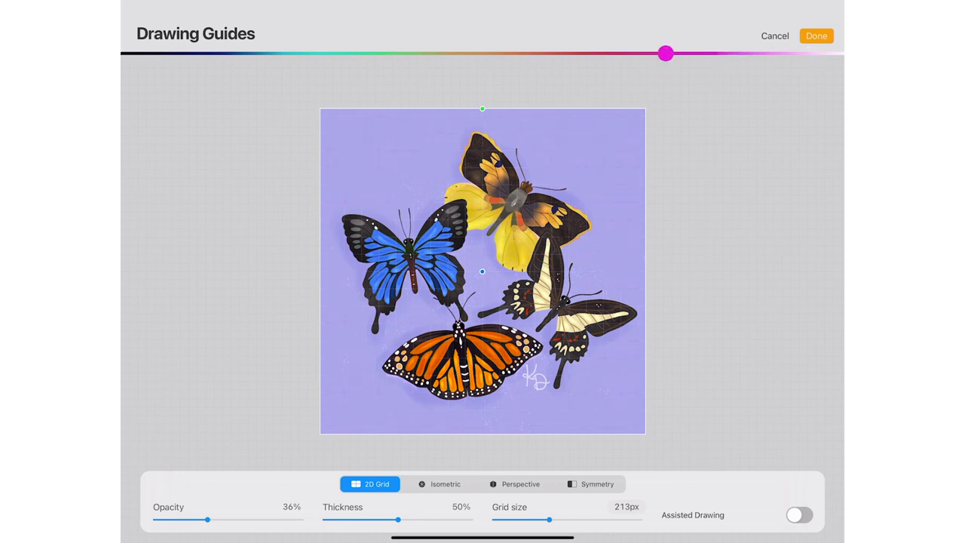
{"action": "left_click_drag", "start_coordinate": [665, 53], "coordinate": [169, 54]}
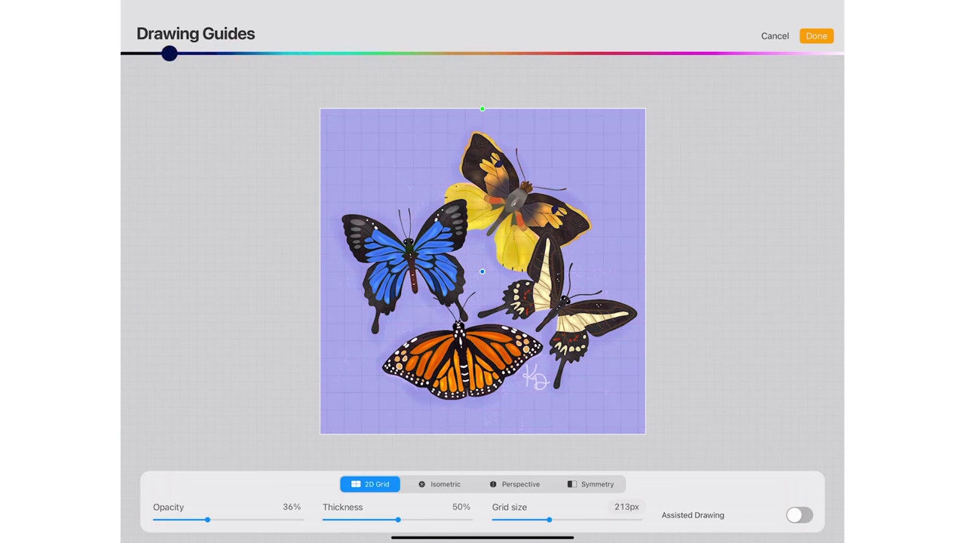
{"action": "left_click_drag", "start_coordinate": [169, 53], "coordinate": [126, 53]}
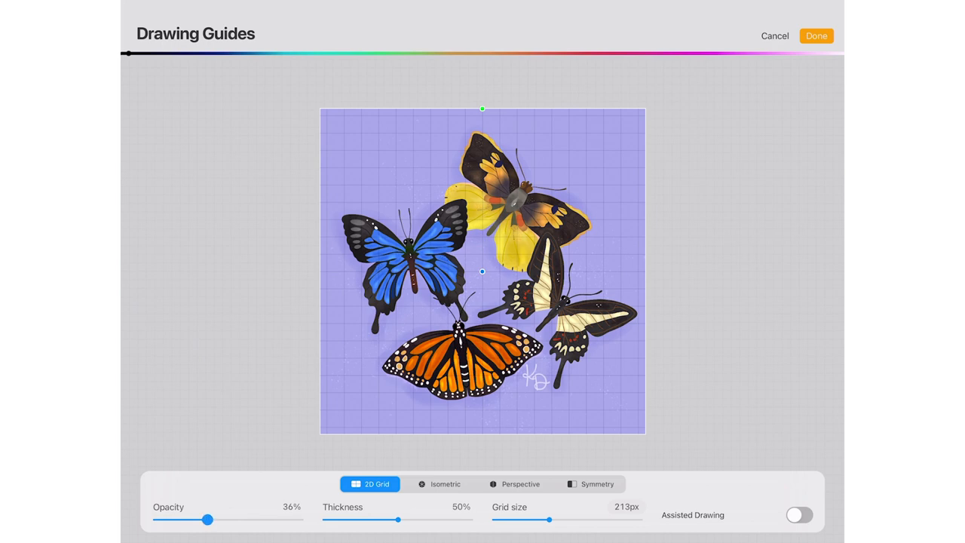
Set the grid guide to 36% opacity, 50% thickness and 332px grid size.
{"action": "left_click_drag", "start_coordinate": [208, 519], "coordinate": [264, 520]}
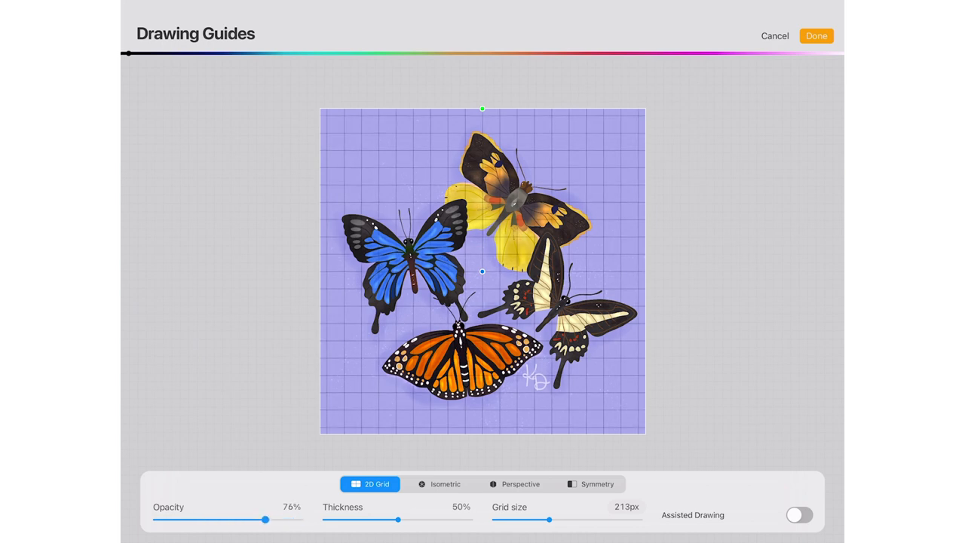
{"action": "left_click_drag", "start_coordinate": [265, 520], "coordinate": [300, 520]}
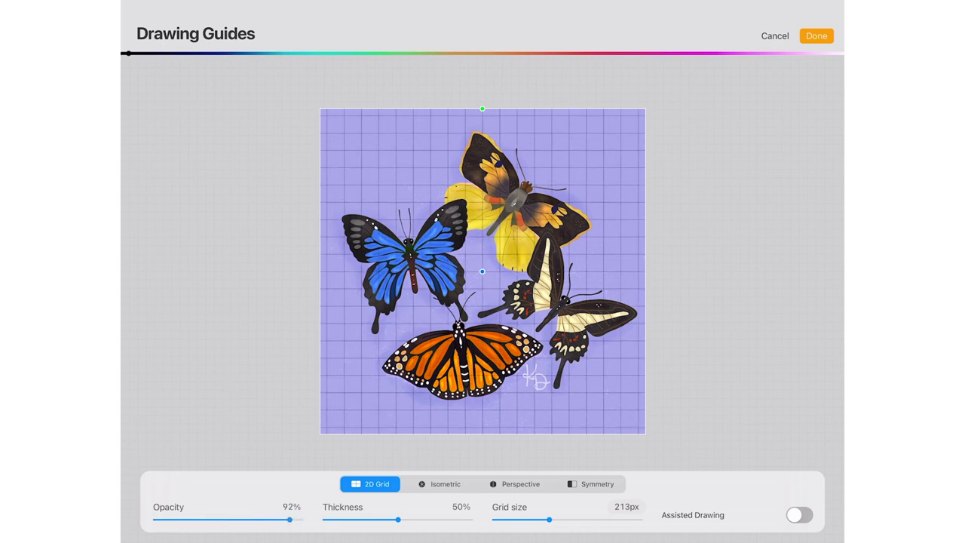
{"action": "left_click_drag", "start_coordinate": [299, 519], "coordinate": [210, 520]}
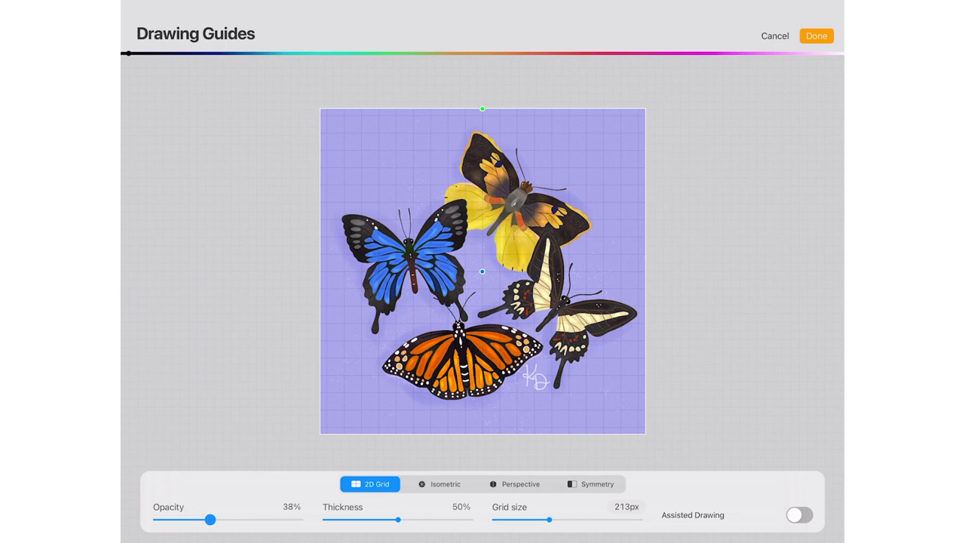
{"action": "left_click_drag", "start_coordinate": [210, 518], "coordinate": [213, 519]}
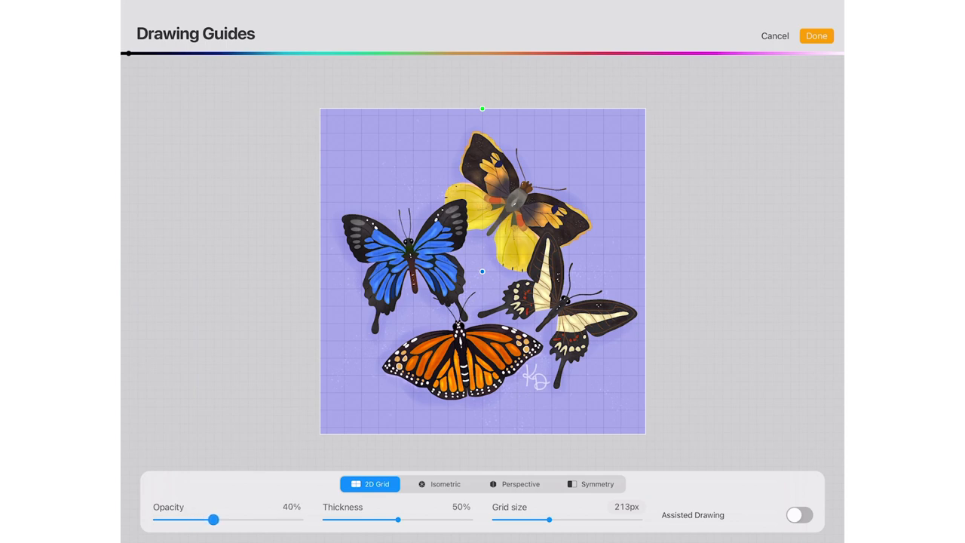
{"action": "left_click_drag", "start_coordinate": [214, 520], "coordinate": [209, 519]}
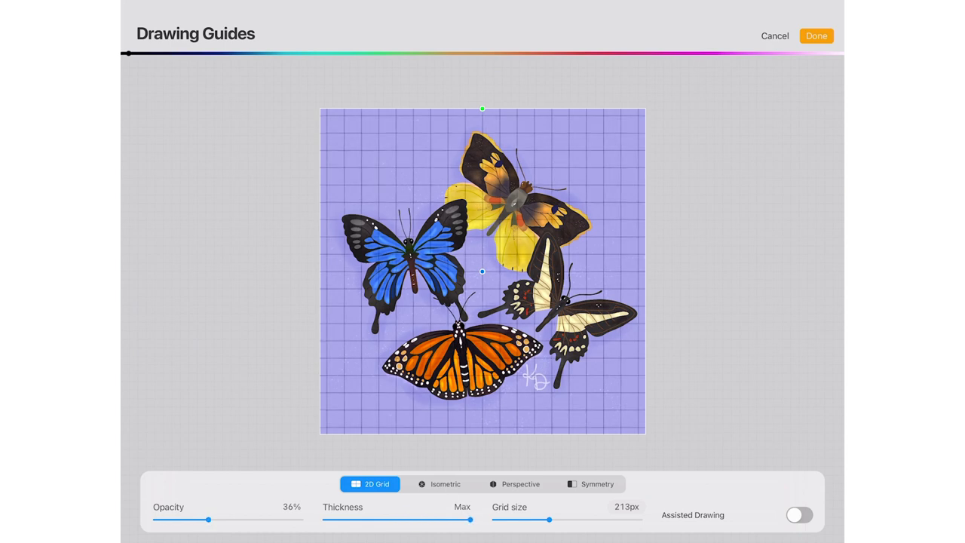
{"action": "left_click_drag", "start_coordinate": [470, 519], "coordinate": [403, 518]}
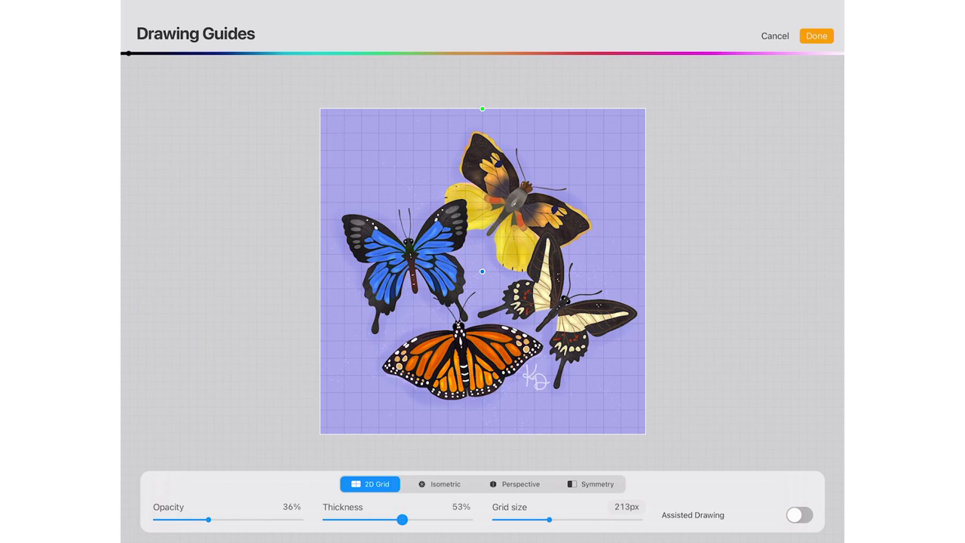
{"action": "left_click_drag", "start_coordinate": [403, 519], "coordinate": [401, 518]}
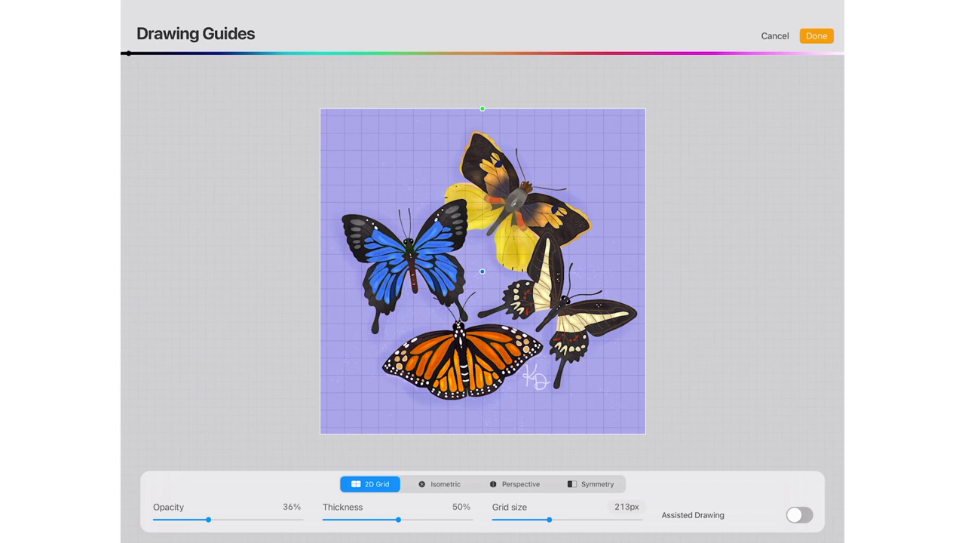
{"action": "left_click_drag", "start_coordinate": [548, 519], "coordinate": [560, 519]}
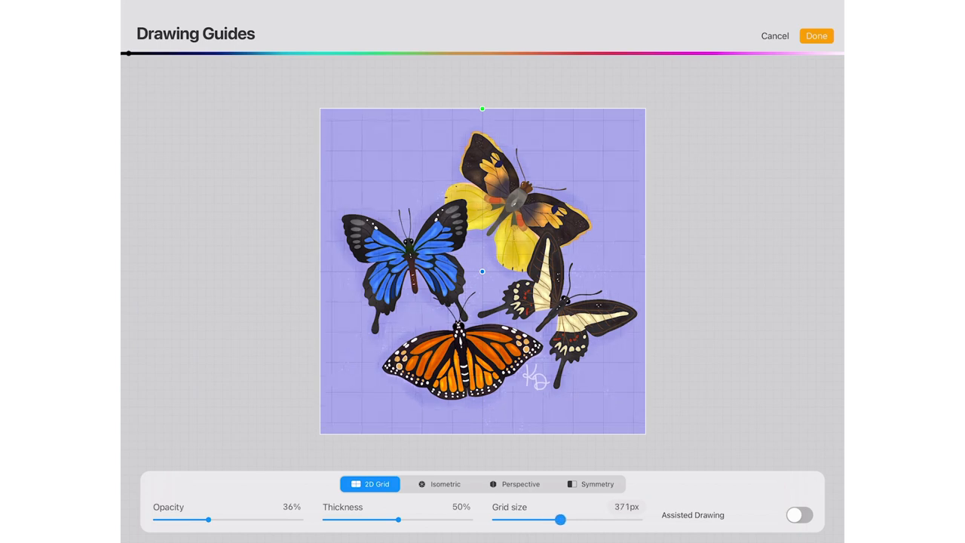
{"action": "left_click_drag", "start_coordinate": [560, 519], "coordinate": [560, 519]}
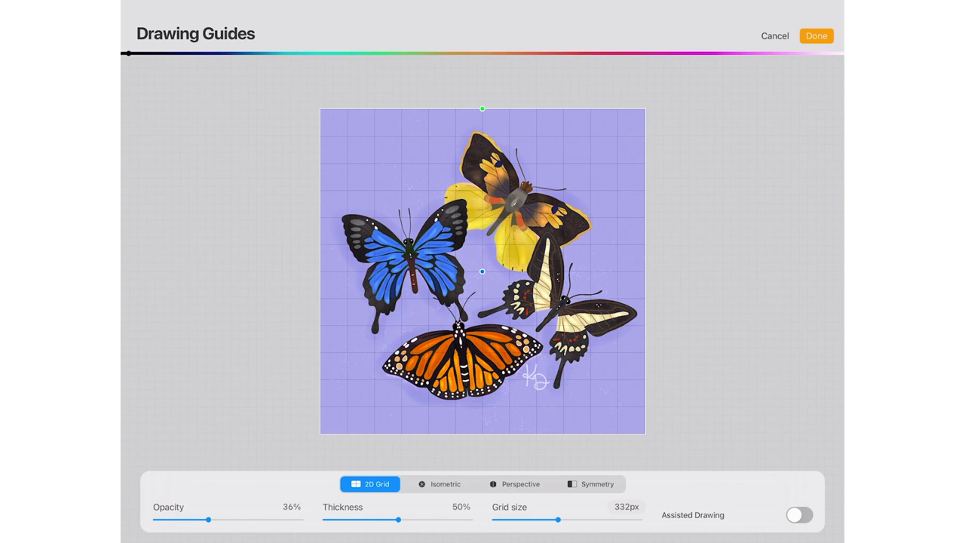
Rotate the square grid diagonally and back, then switch to the Isometric and Perspective guides.
{"action": "left_click_drag", "start_coordinate": [483, 109], "coordinate": [559, 115]}
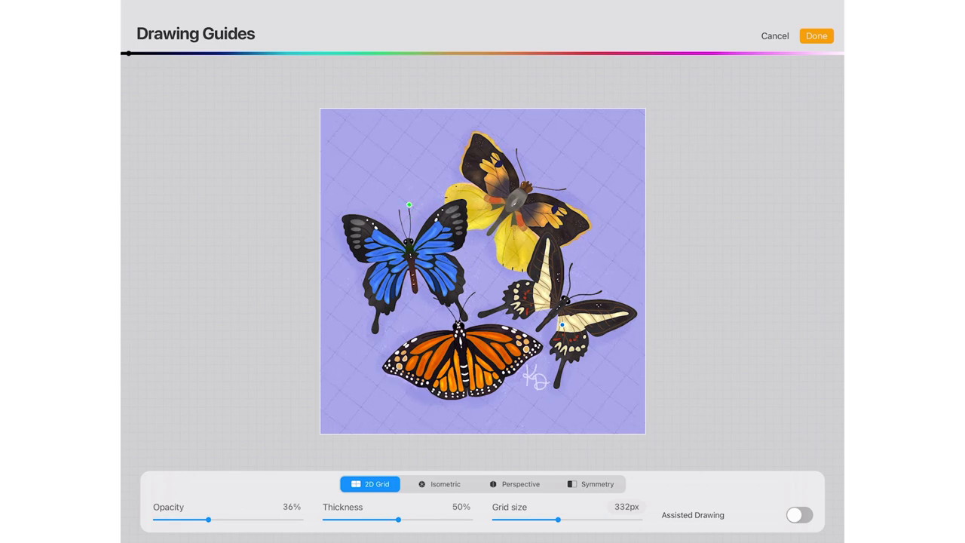
{"action": "left_click_drag", "start_coordinate": [410, 205], "coordinate": [623, 243]}
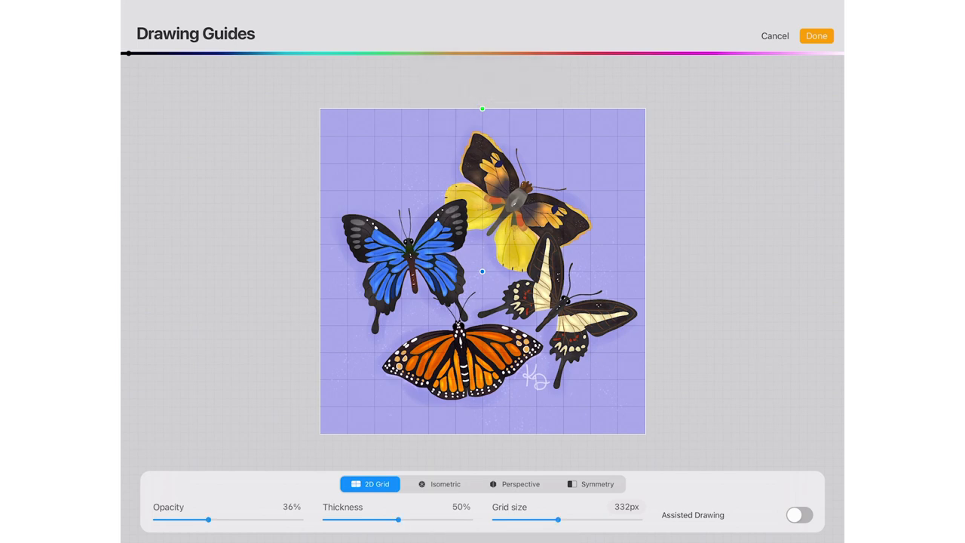
{"action": "left_click", "coordinate": [439, 484]}
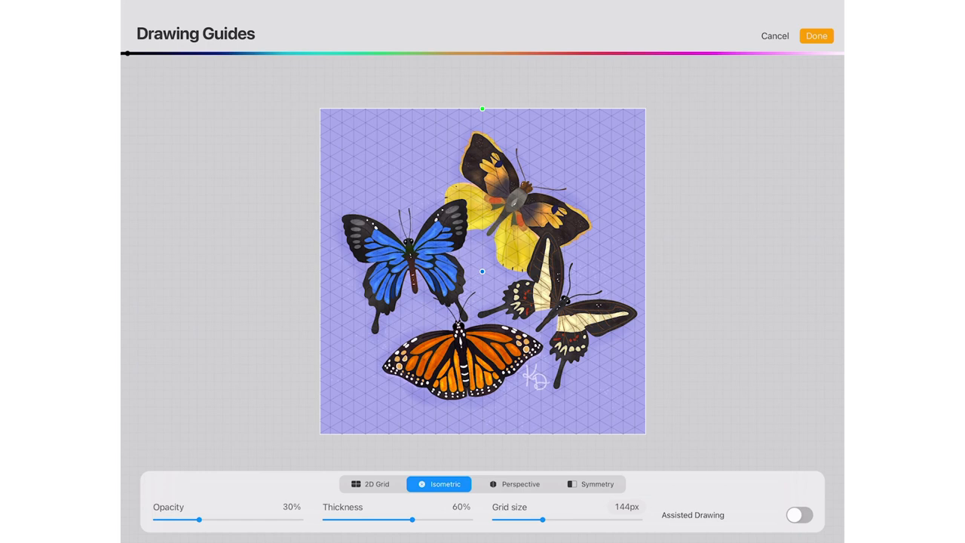
{"action": "left_click", "coordinate": [515, 483]}
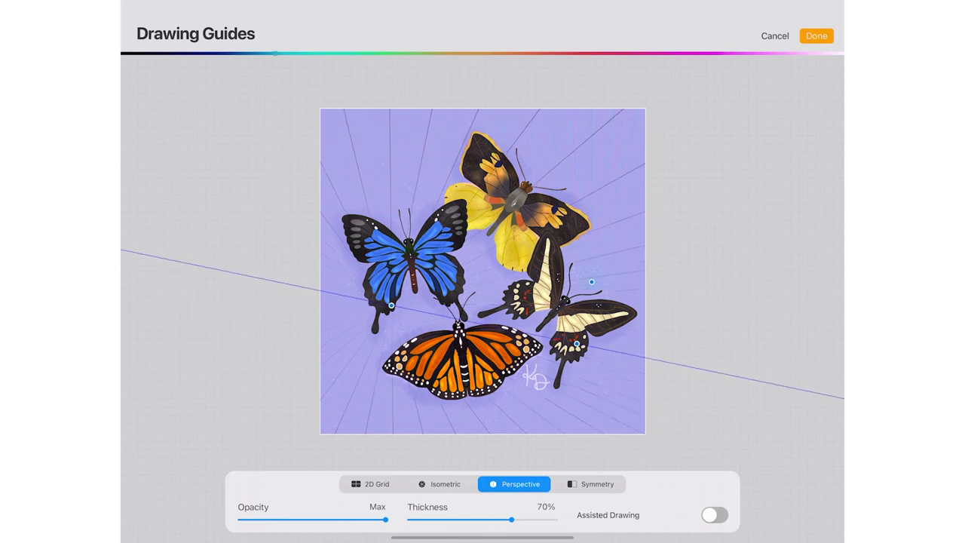
Drag the perspective guide's vanishing points to new positions on the canvas.
{"action": "left_click_drag", "start_coordinate": [592, 282], "coordinate": [533, 193]}
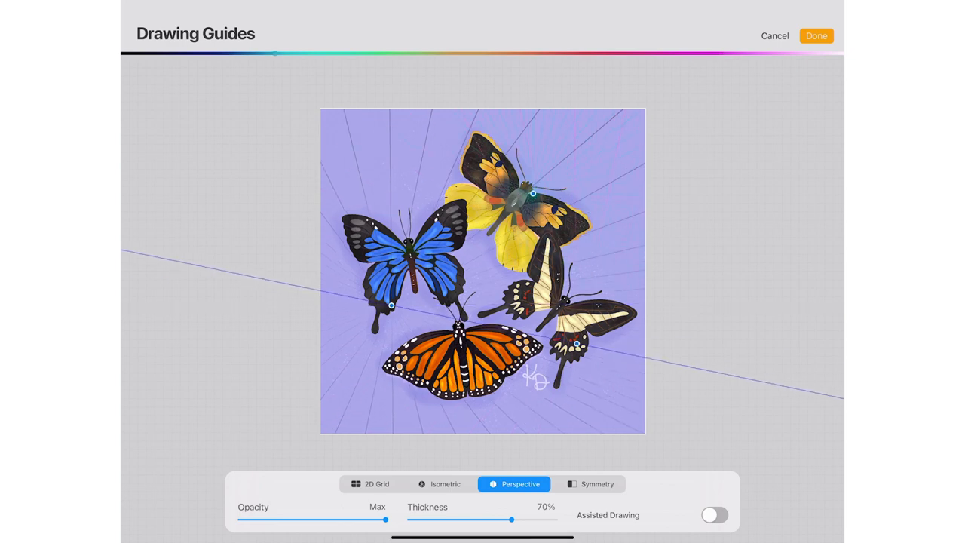
{"action": "left_click_drag", "start_coordinate": [533, 193], "coordinate": [593, 220]}
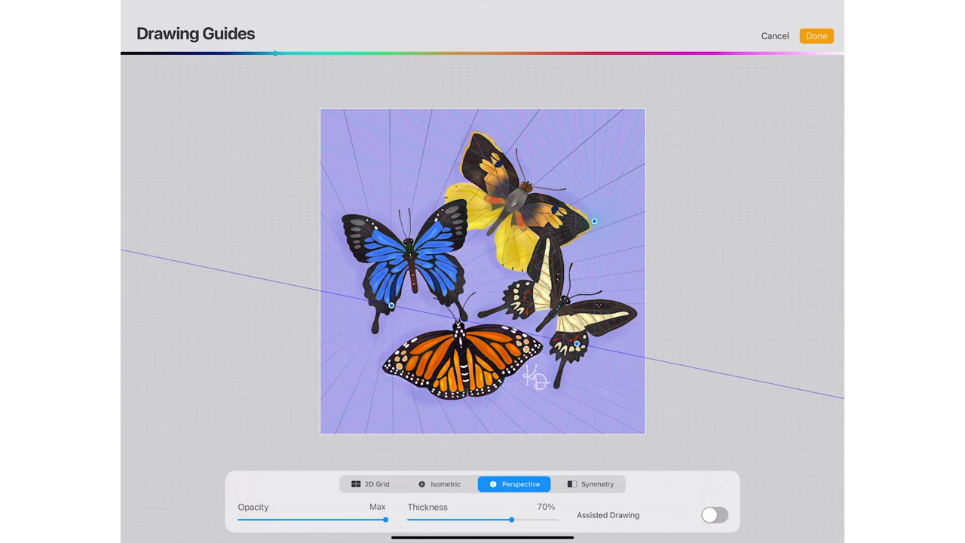
{"action": "left_click_drag", "start_coordinate": [595, 221], "coordinate": [582, 182]}
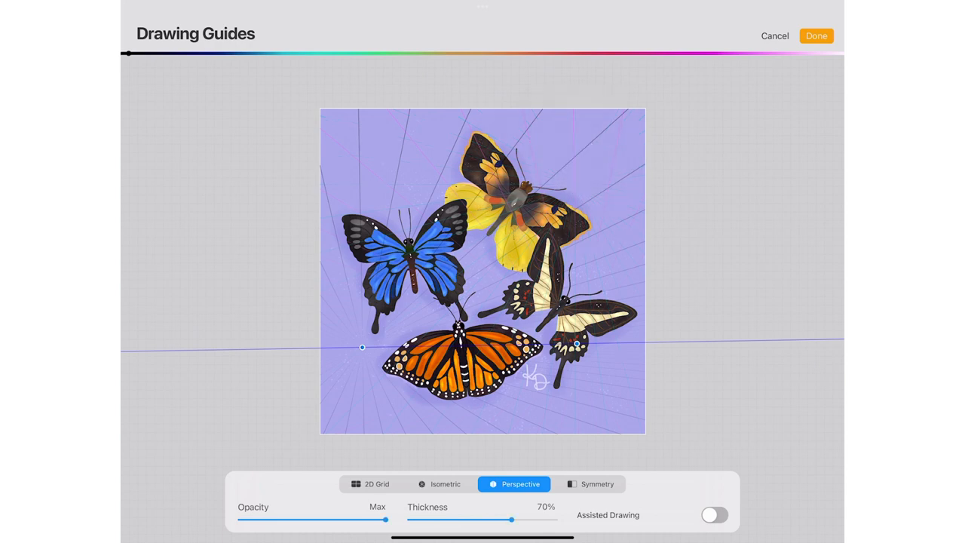
Clear the vanishing points and place two new ones with a nearly level horizon.
{"action": "left_click", "coordinate": [363, 347]}
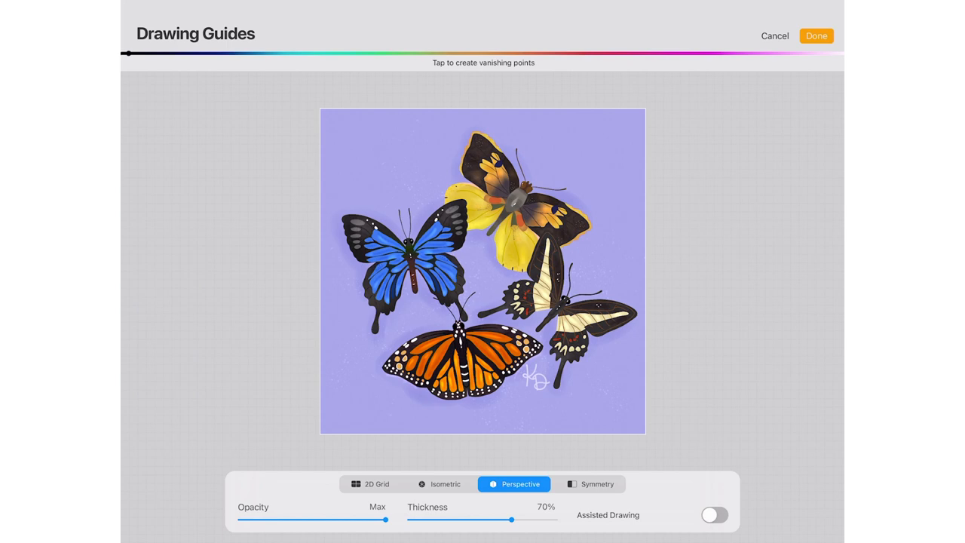
{"action": "left_click", "coordinate": [609, 218]}
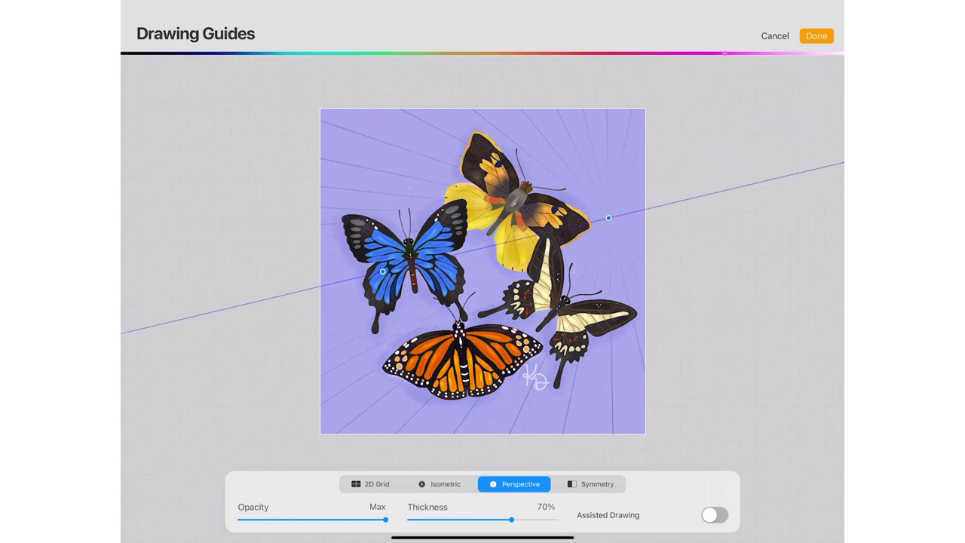
{"action": "left_click_drag", "start_coordinate": [609, 219], "coordinate": [580, 273]}
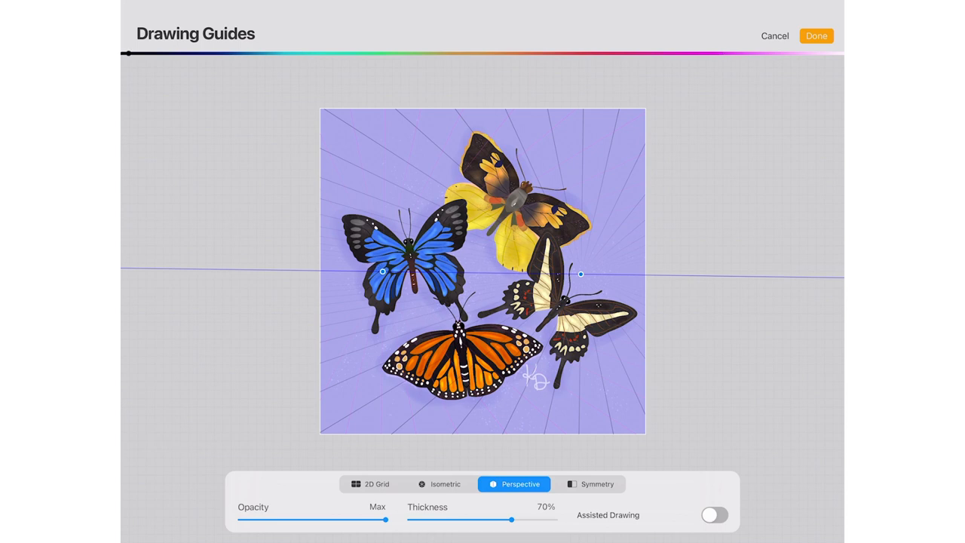
{"action": "left_click_drag", "start_coordinate": [581, 273], "coordinate": [587, 279]}
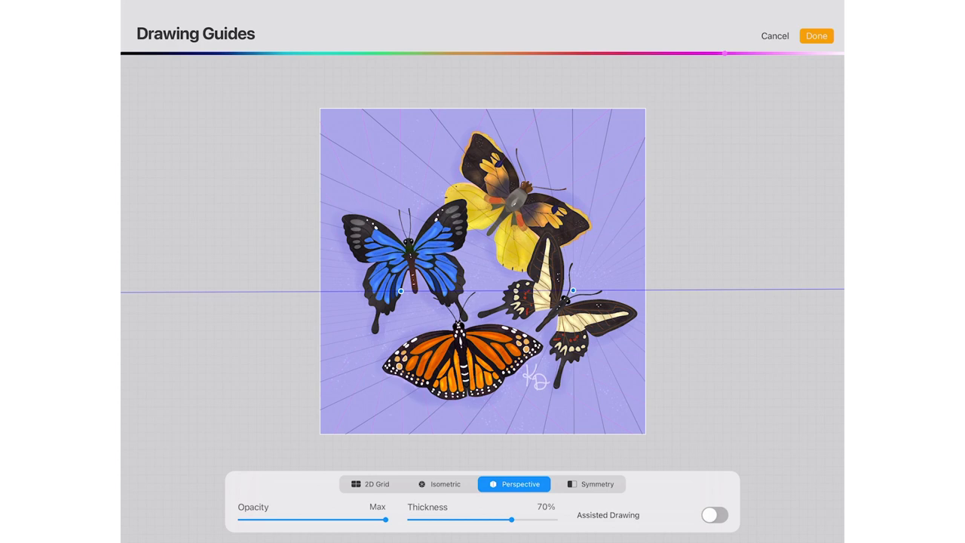
{"action": "left_click_drag", "start_coordinate": [573, 290], "coordinate": [570, 335]}
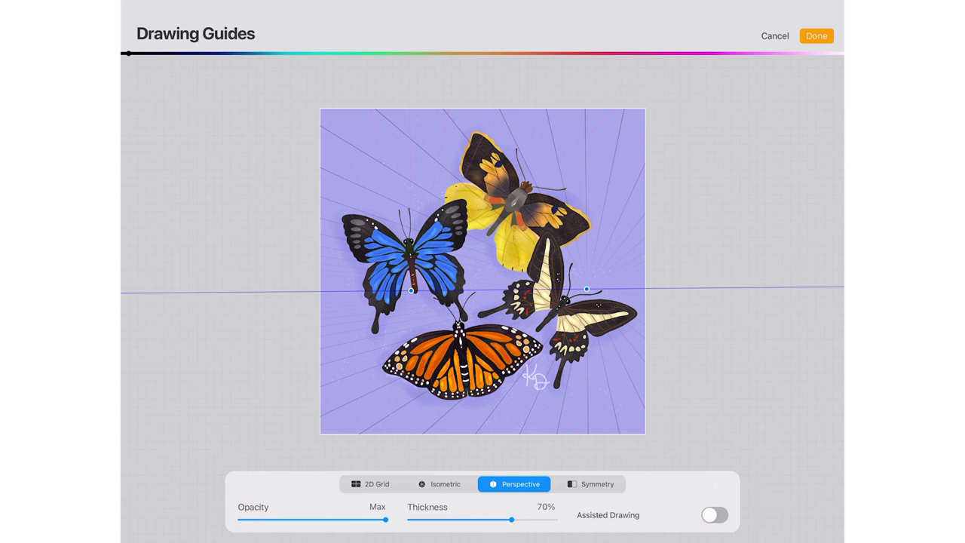
{"action": "left_click", "coordinate": [597, 483]}
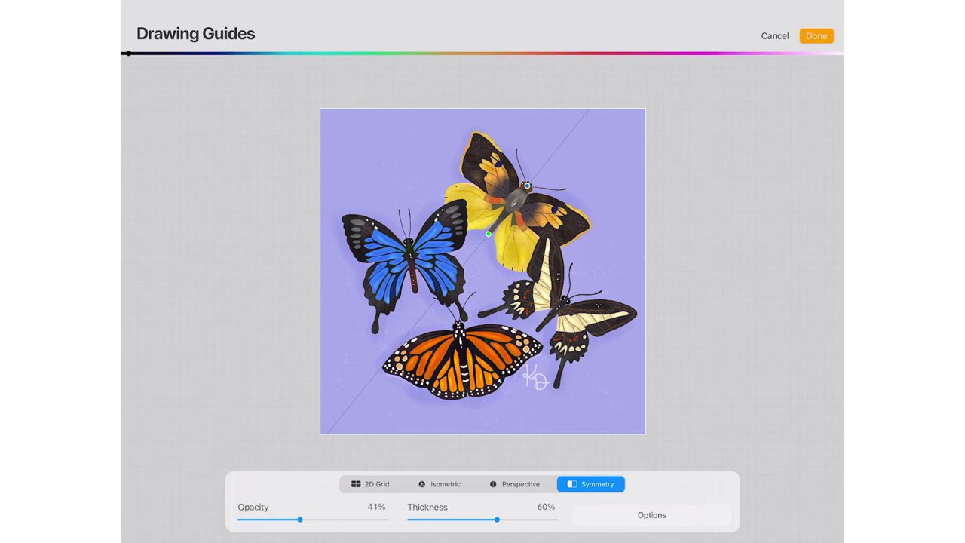
Try Vertical and Horizontal symmetry, then set the symmetry guide to Radial.
{"action": "left_click", "coordinate": [652, 515]}
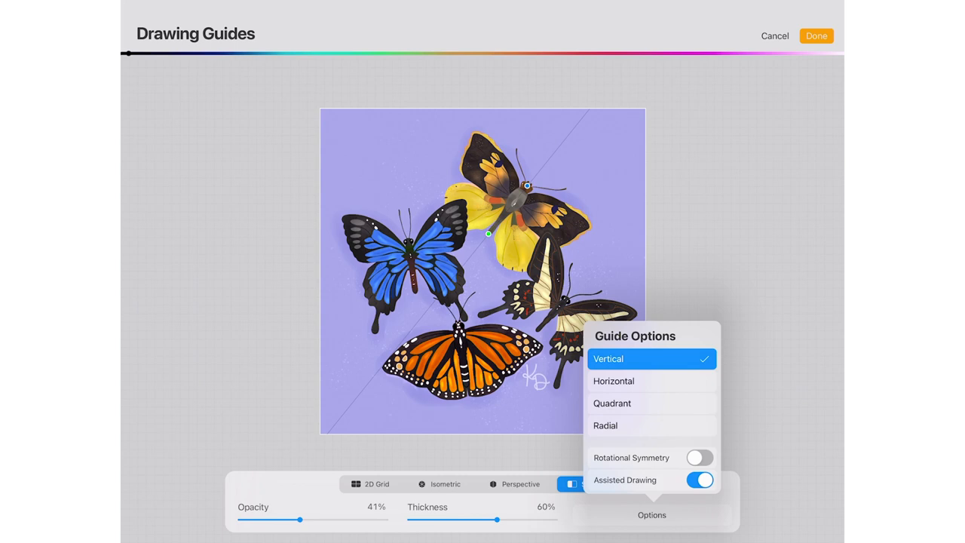
{"action": "left_click", "coordinate": [609, 358]}
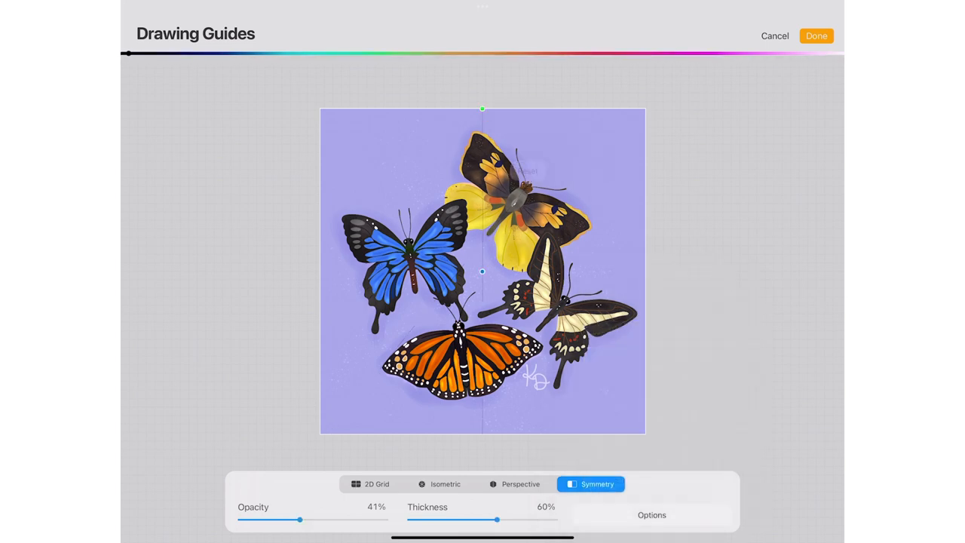
{"action": "left_click", "coordinate": [652, 515]}
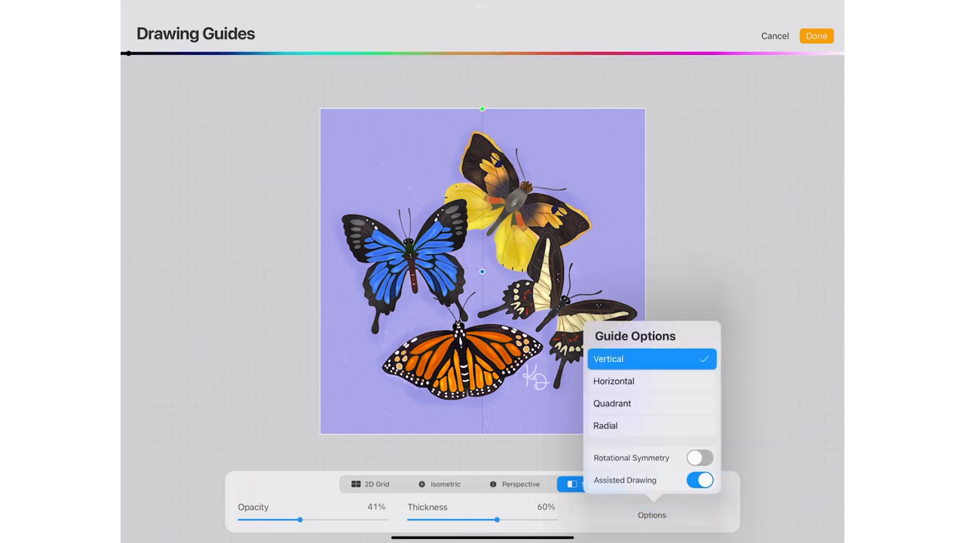
{"action": "left_click", "coordinate": [614, 381]}
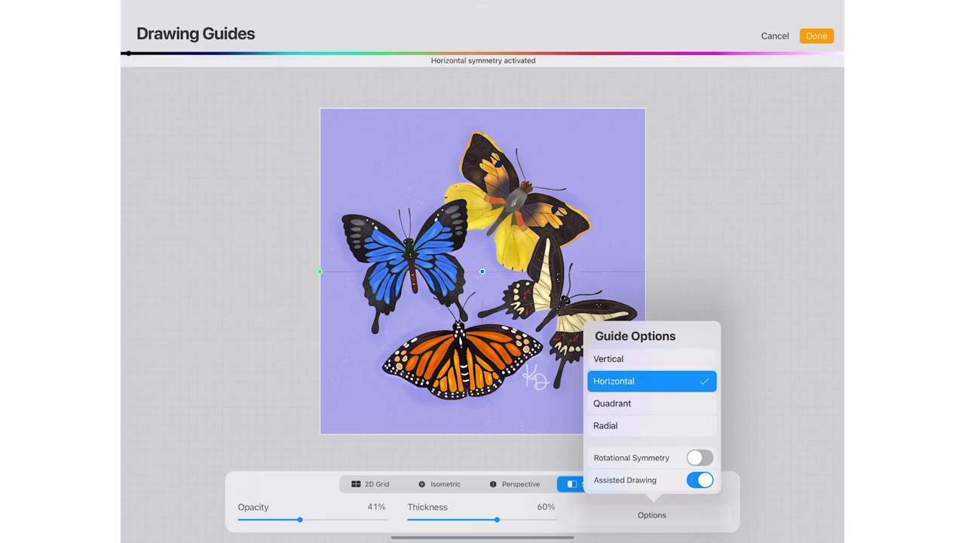
{"action": "left_click", "coordinate": [612, 403]}
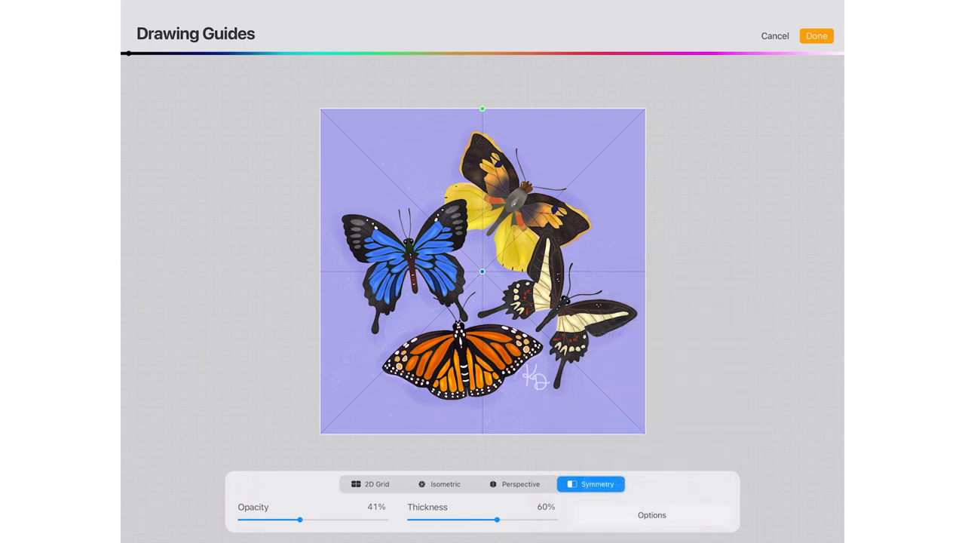
Compare the Perspective and 2D Grid guides, then return to the radial Symmetry guide.
{"action": "left_click", "coordinate": [515, 484]}
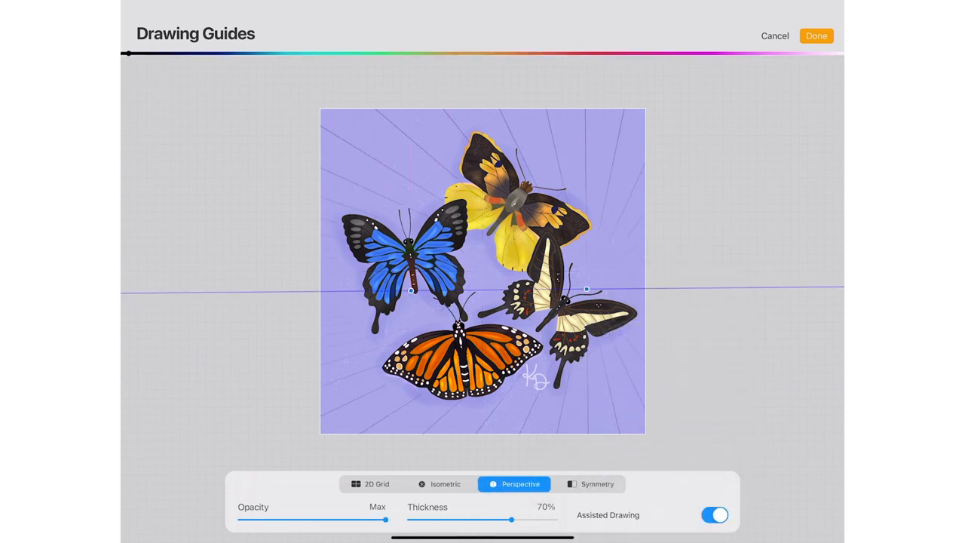
{"action": "left_click", "coordinate": [598, 483]}
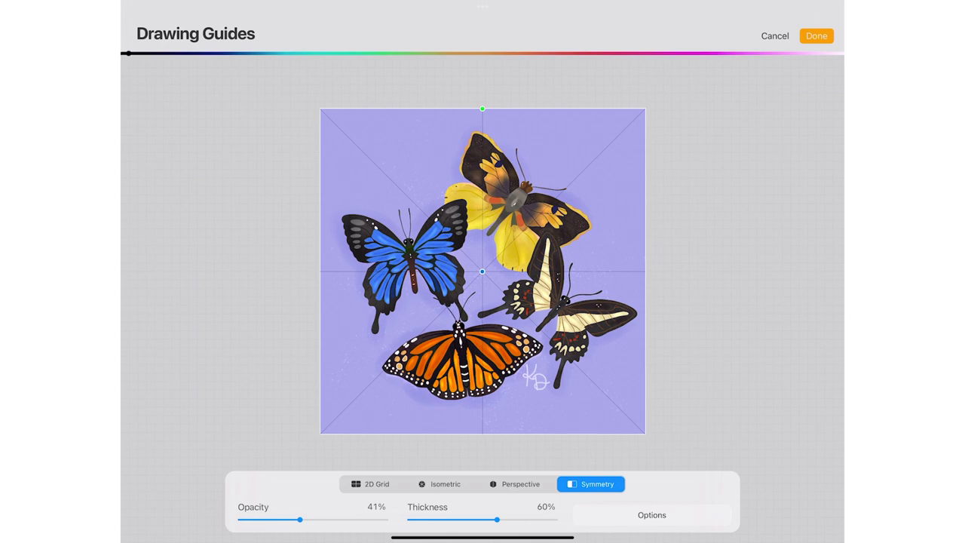
{"action": "left_click", "coordinate": [369, 484]}
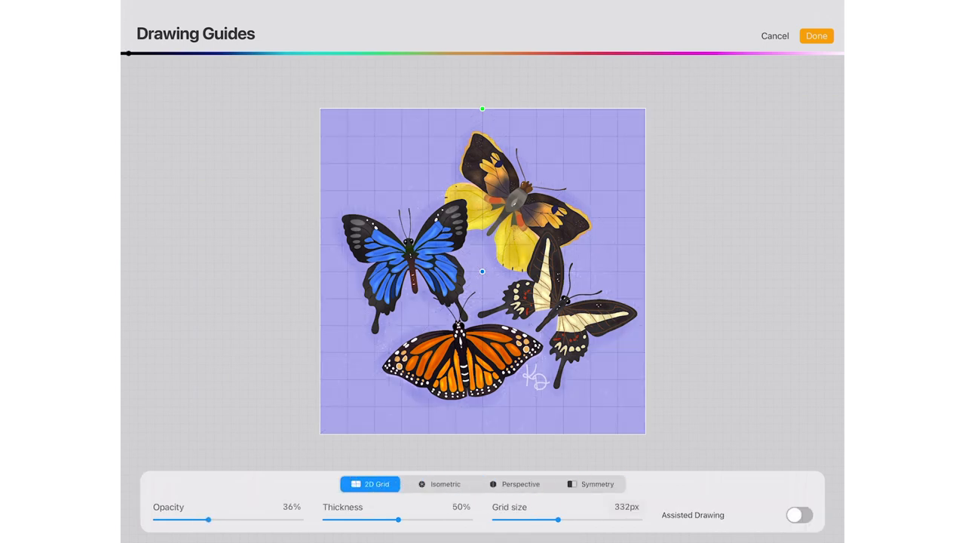
{"action": "left_click", "coordinate": [515, 484]}
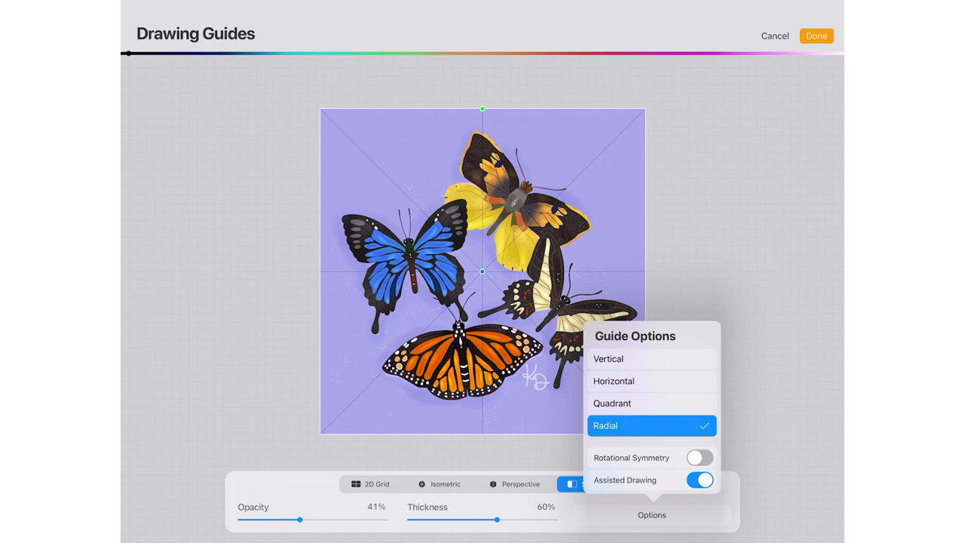
Set Vertical symmetry, align its axis with the blue butterfly's body, and close the editor.
{"action": "left_click", "coordinate": [608, 359]}
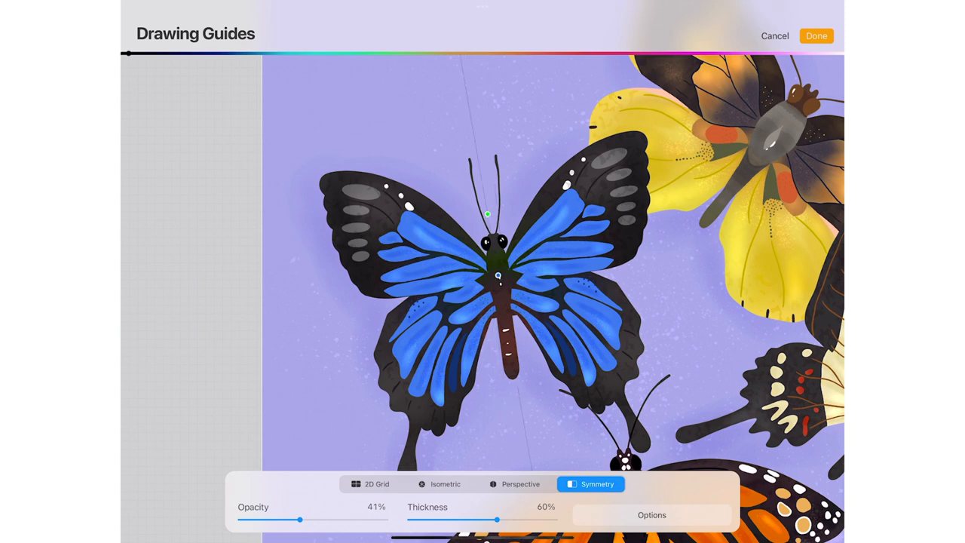
{"action": "left_click_drag", "start_coordinate": [488, 215], "coordinate": [488, 210]}
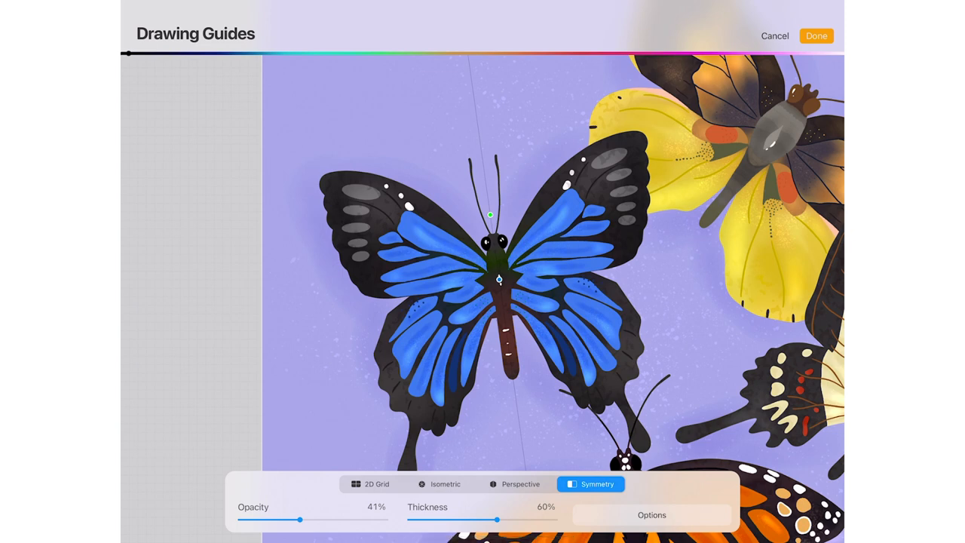
{"action": "left_click", "coordinate": [652, 514]}
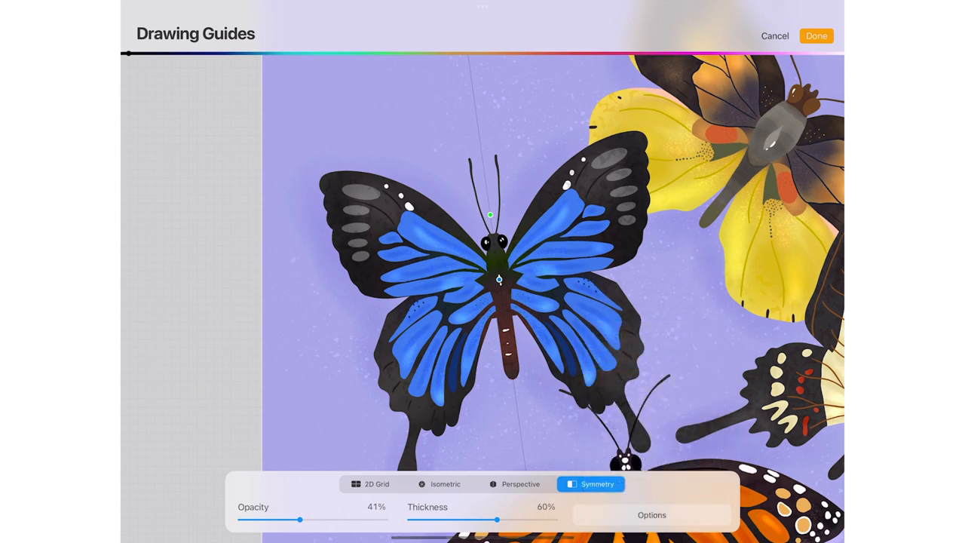
{"action": "left_click", "coordinate": [817, 35]}
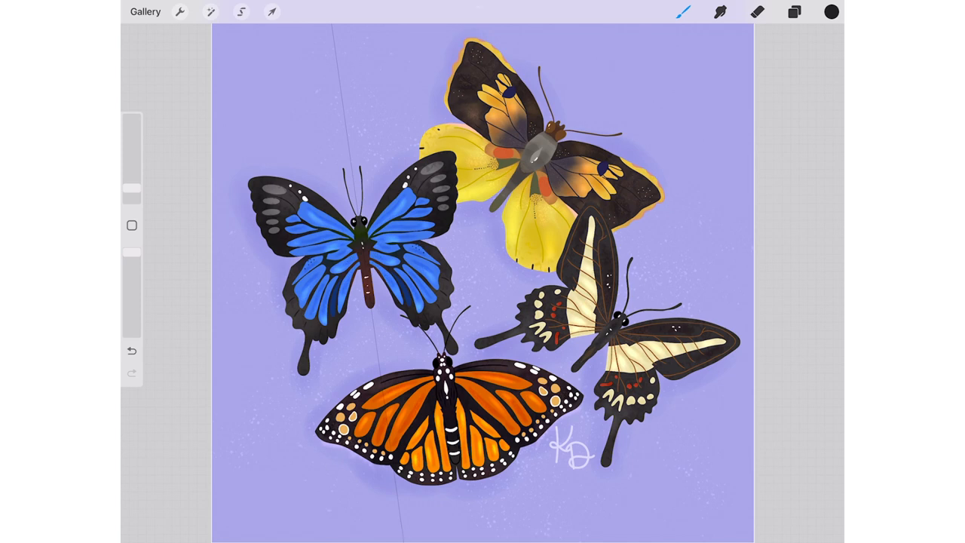
{"action": "left_click", "coordinate": [684, 12]}
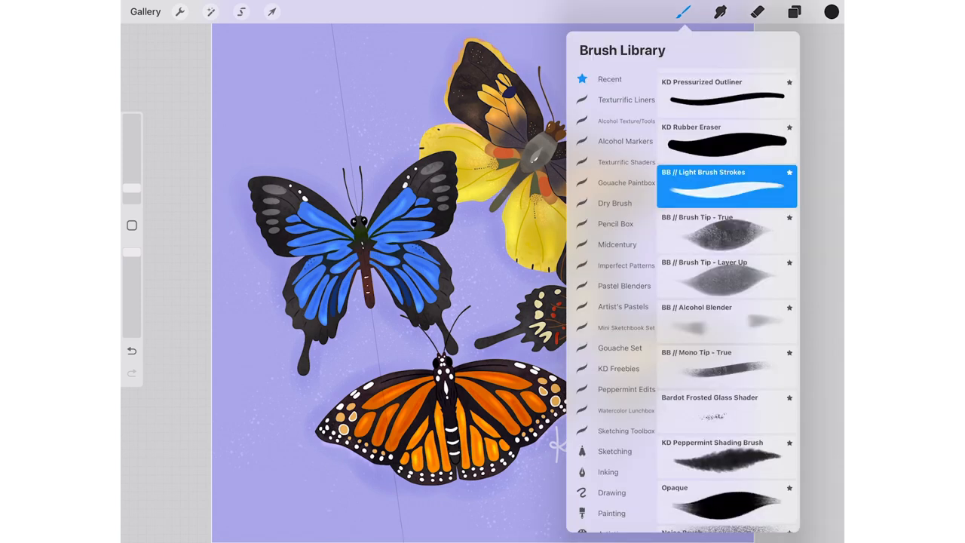
{"action": "left_click", "coordinate": [794, 11]}
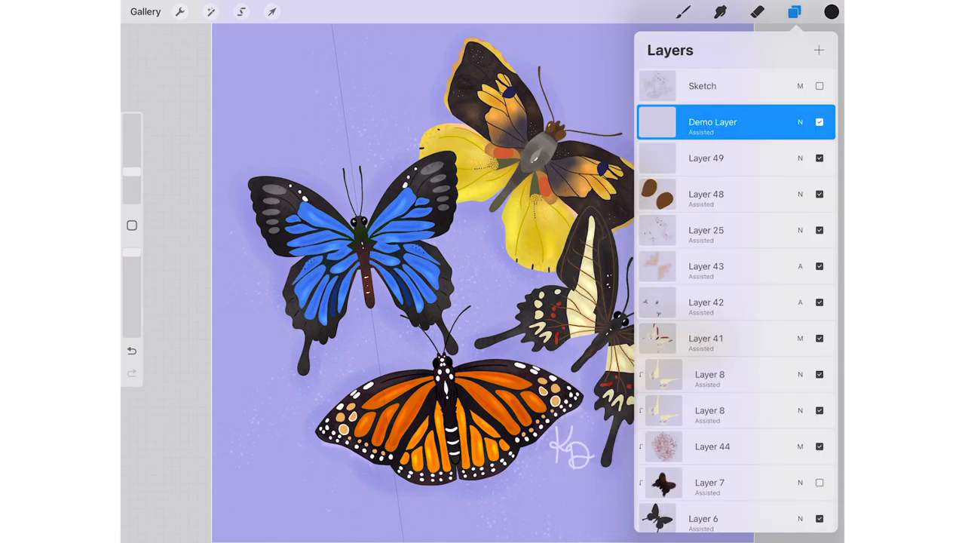
{"action": "left_click", "coordinate": [682, 11]}
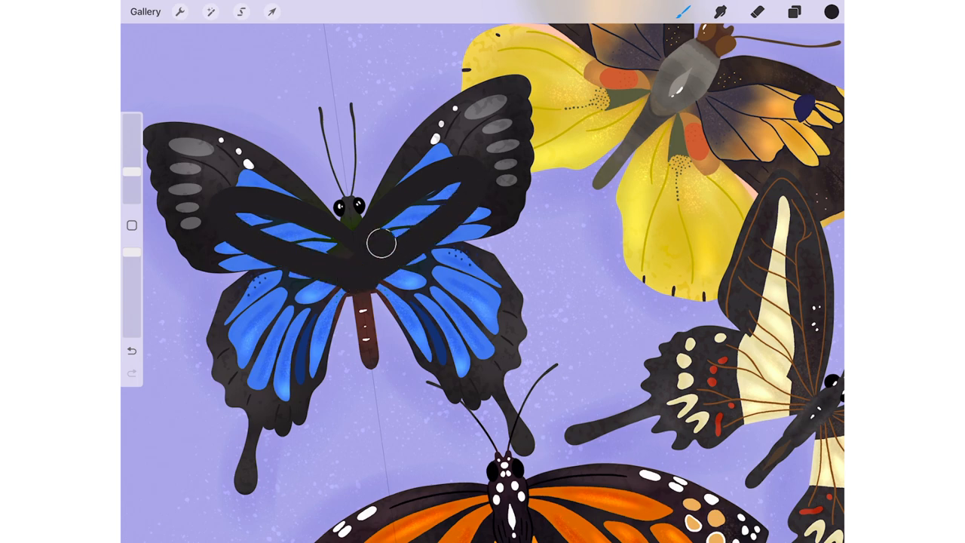
{"action": "left_click_drag", "start_coordinate": [381, 241], "coordinate": [358, 298]}
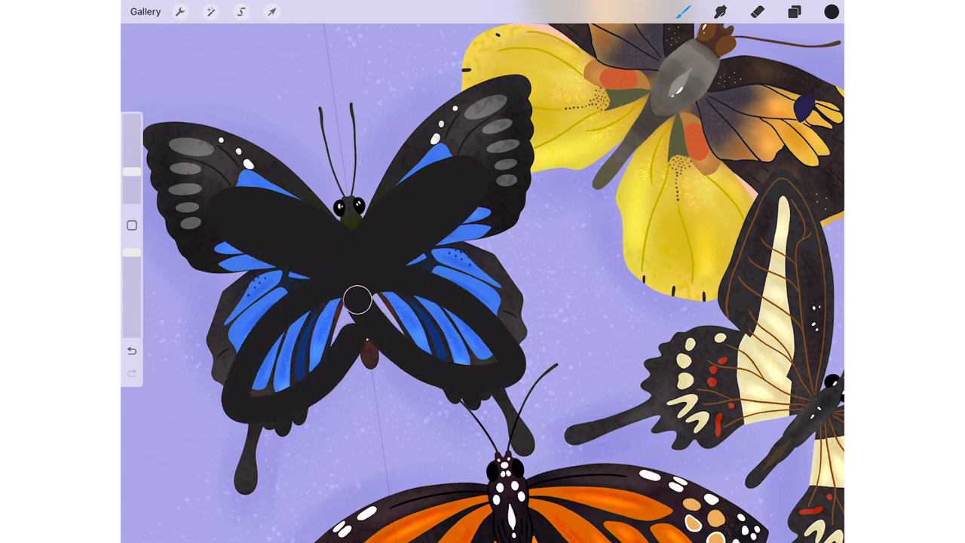
{"action": "left_click_drag", "start_coordinate": [358, 298], "coordinate": [407, 328]}
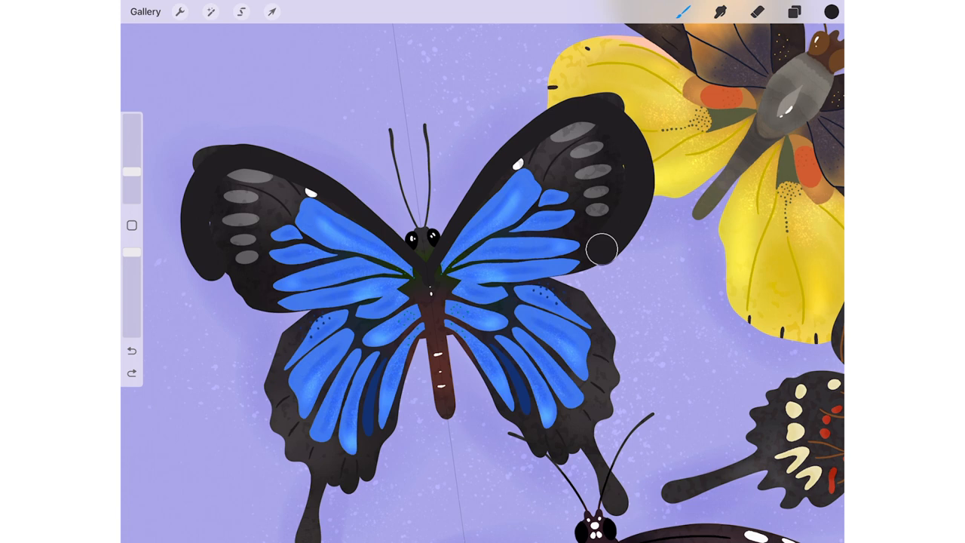
{"action": "left_click_drag", "start_coordinate": [599, 249], "coordinate": [577, 226]}
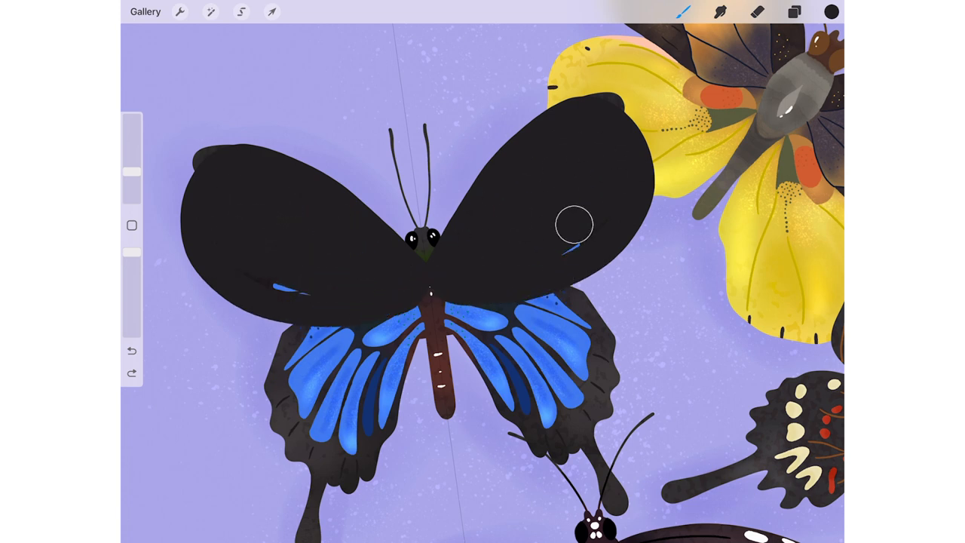
{"action": "left_click_drag", "start_coordinate": [573, 225], "coordinate": [509, 270]}
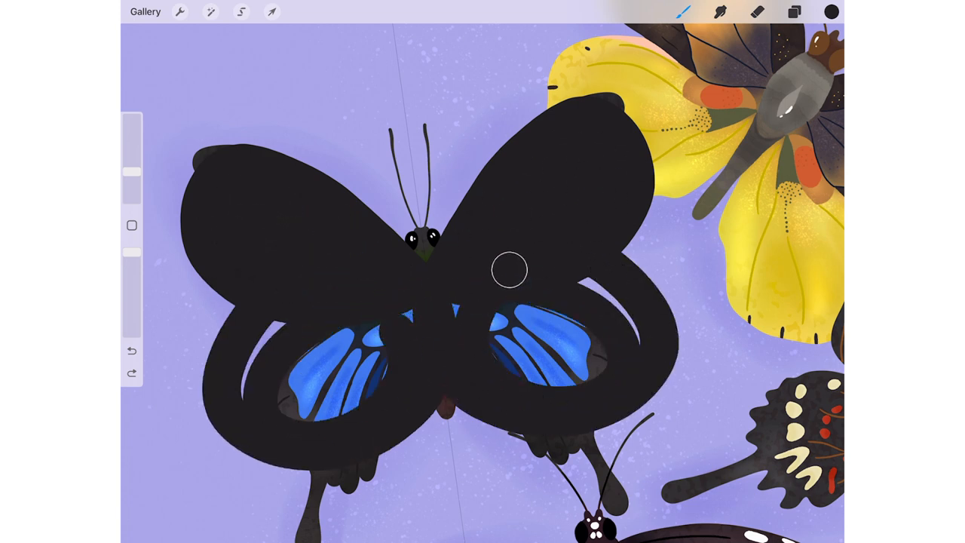
{"action": "left_click_drag", "start_coordinate": [509, 270], "coordinate": [577, 369]}
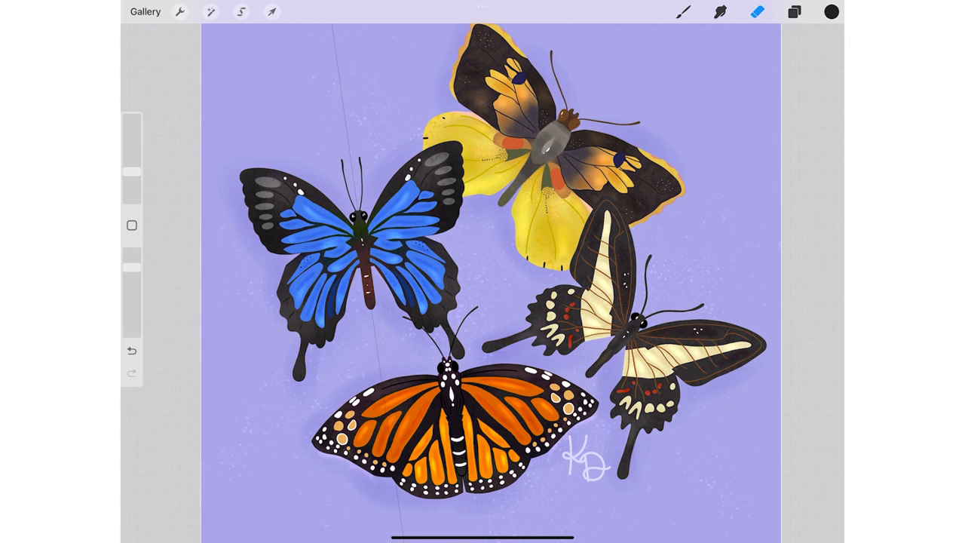
{"action": "left_click", "coordinate": [683, 12]}
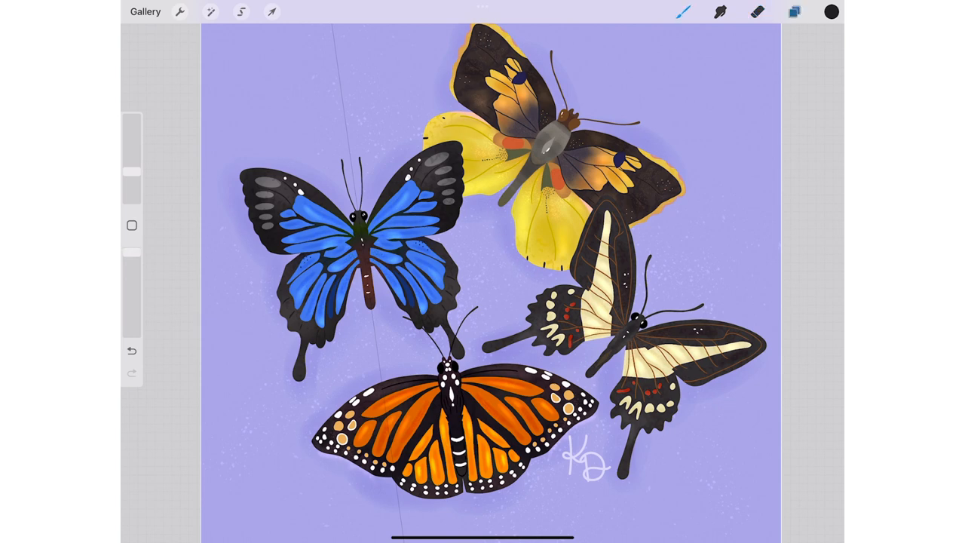
{"action": "left_click", "coordinate": [794, 11]}
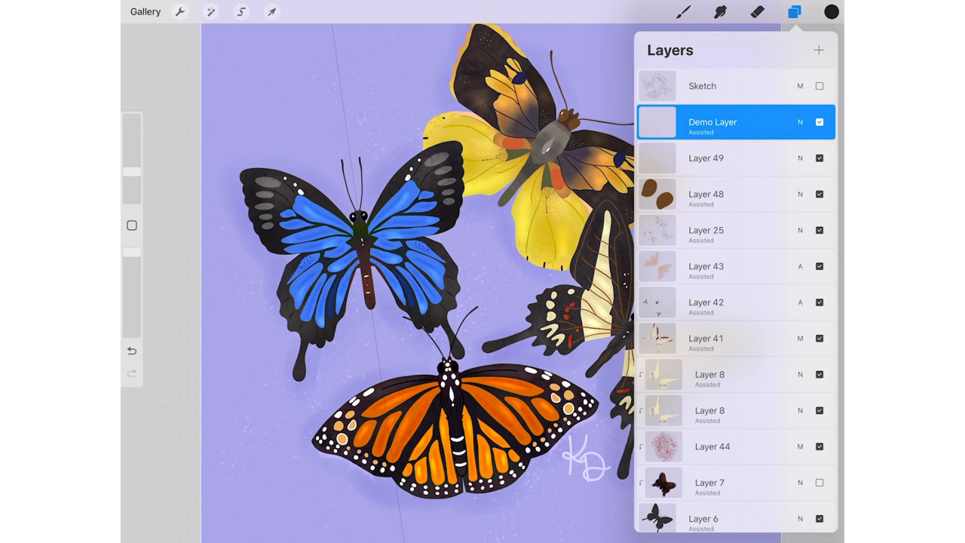
{"action": "left_click", "coordinate": [713, 122]}
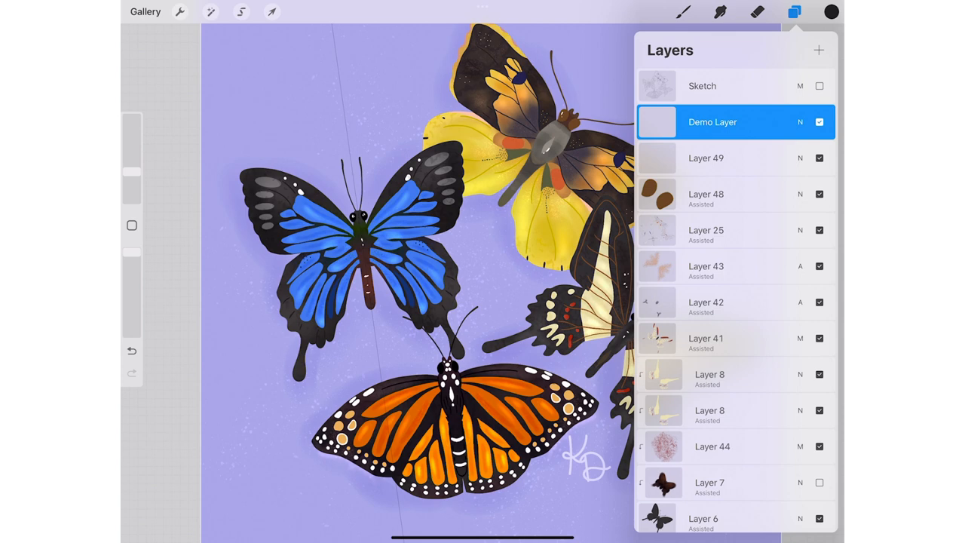
{"action": "left_click", "coordinate": [684, 11]}
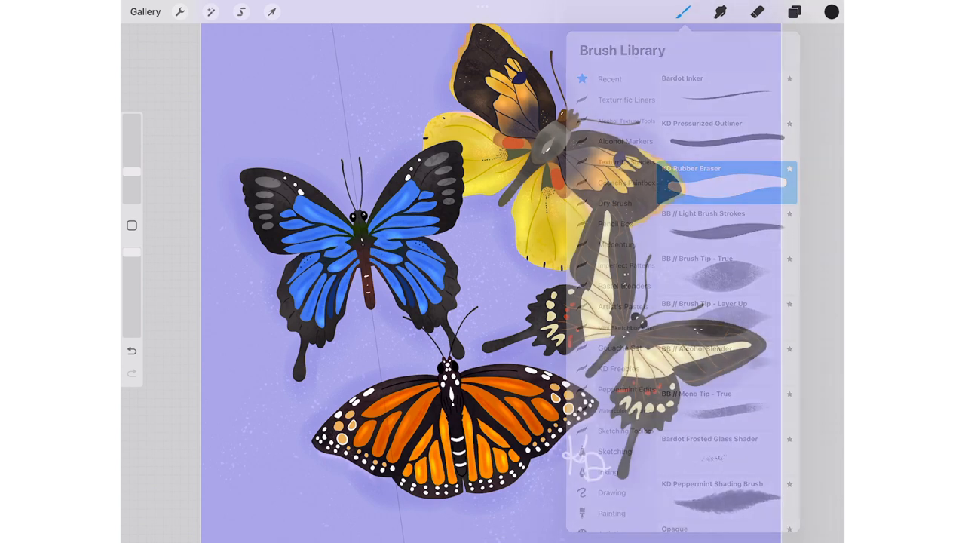
{"action": "left_click", "coordinate": [684, 11]}
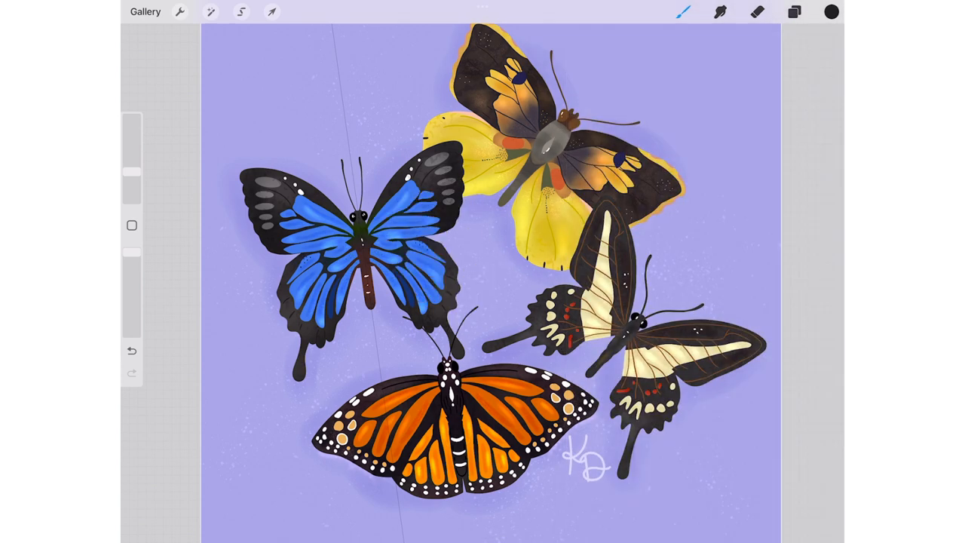
{"action": "left_click", "coordinate": [794, 11]}
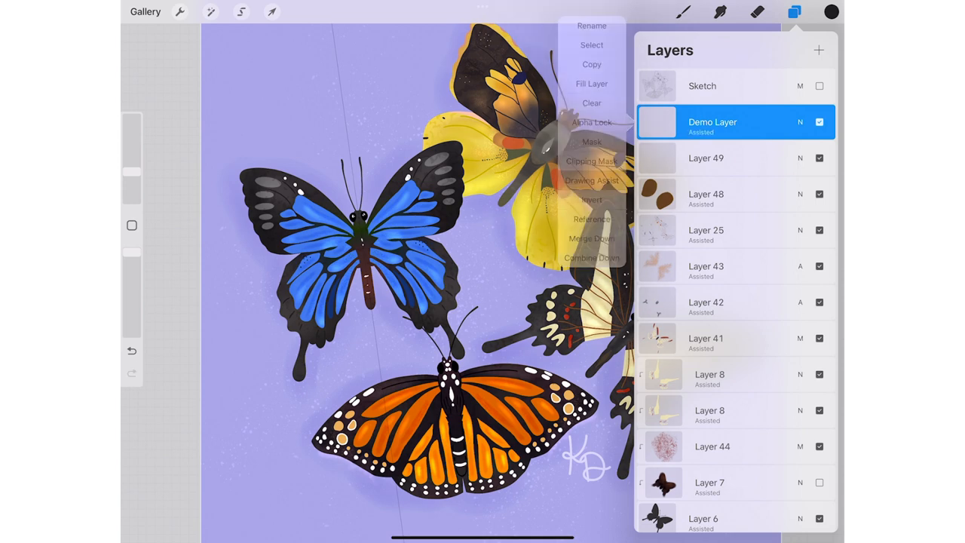
{"action": "left_click", "coordinate": [794, 12]}
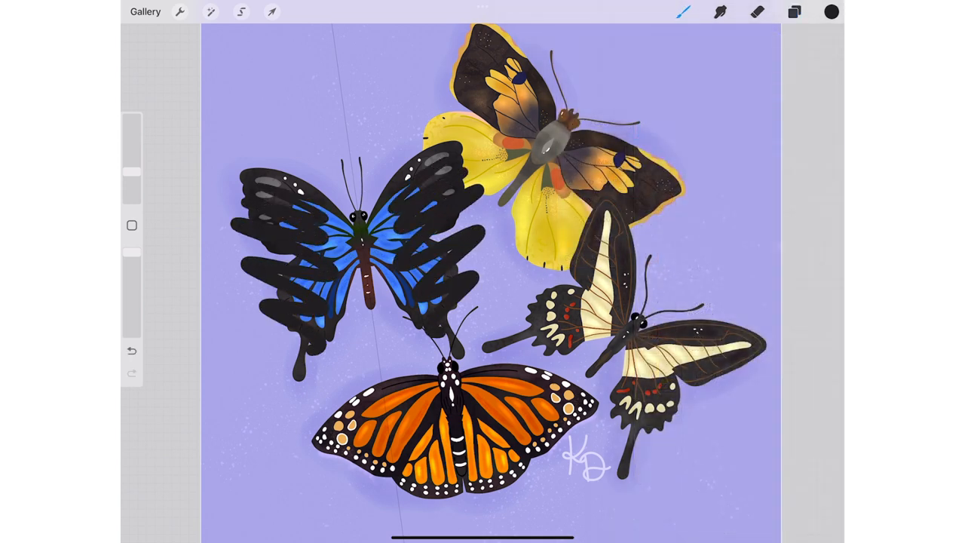
{"action": "left_click", "coordinate": [795, 12]}
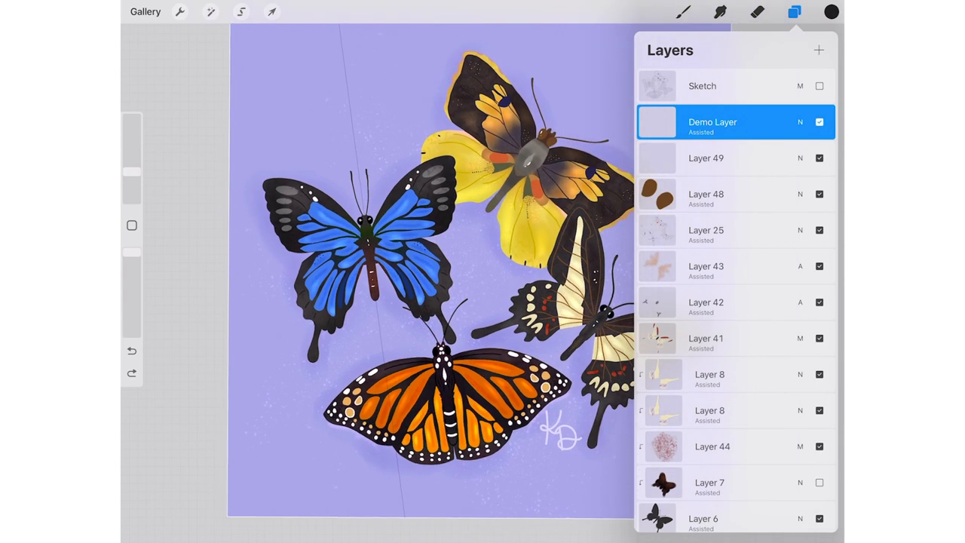
{"action": "left_click", "coordinate": [794, 12]}
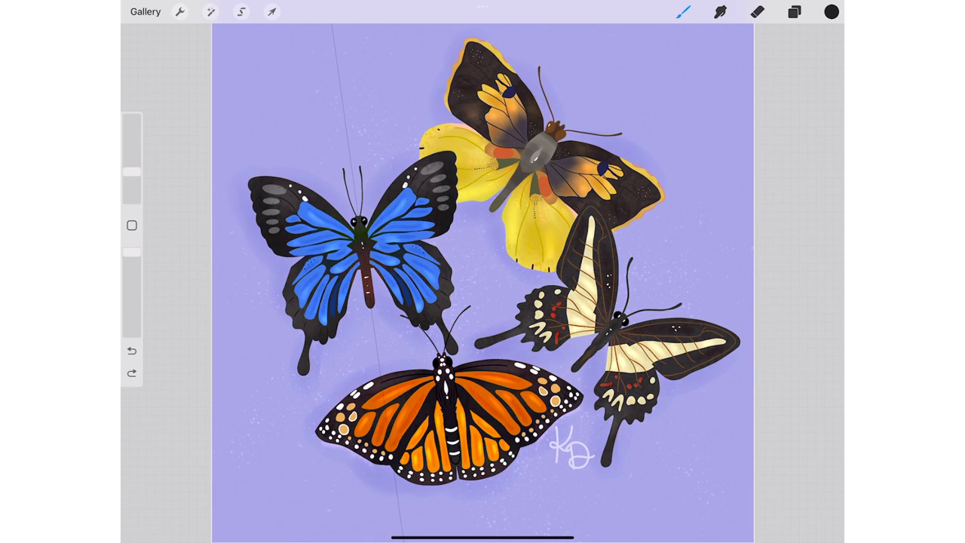
Switch the symmetry guide to Horizontal and return to the canvas.
{"action": "left_click", "coordinate": [179, 11]}
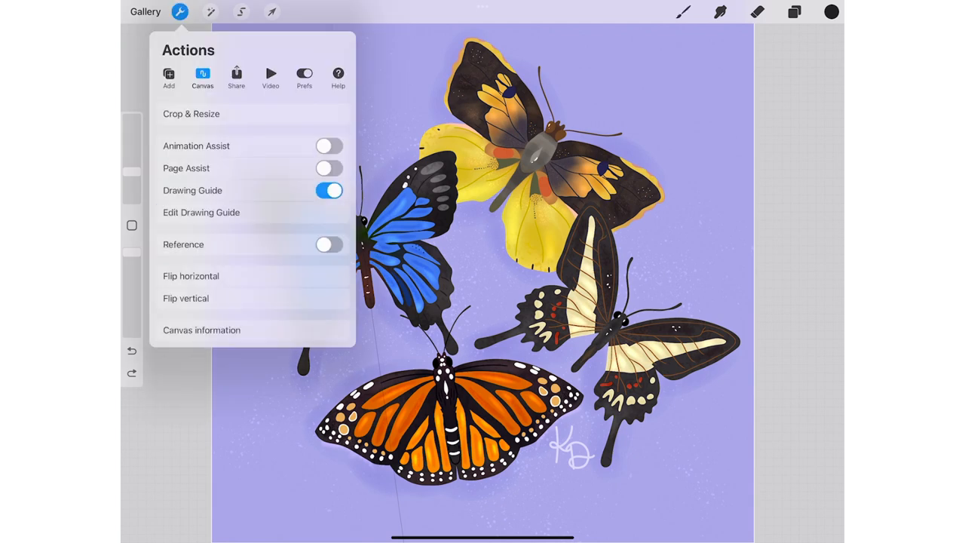
{"action": "left_click", "coordinate": [201, 211]}
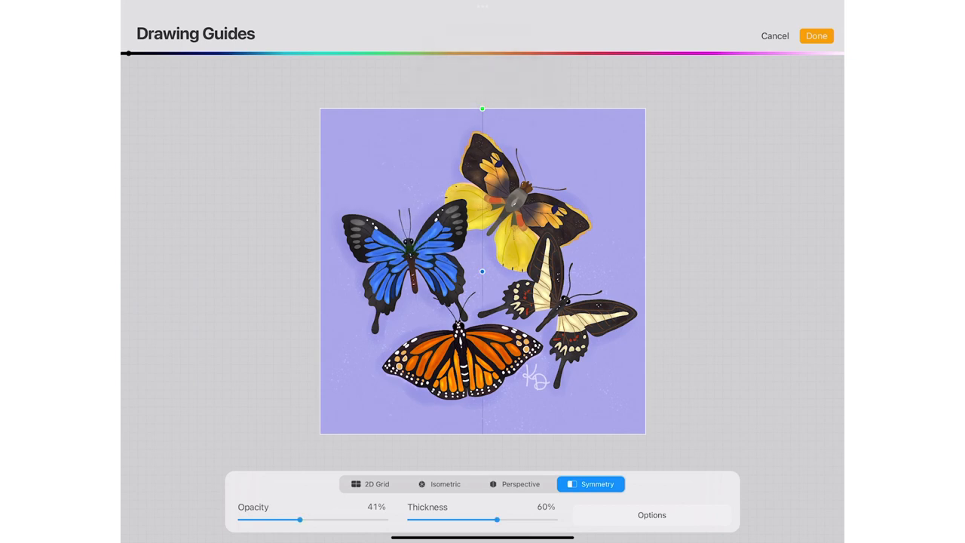
{"action": "left_click", "coordinate": [651, 515]}
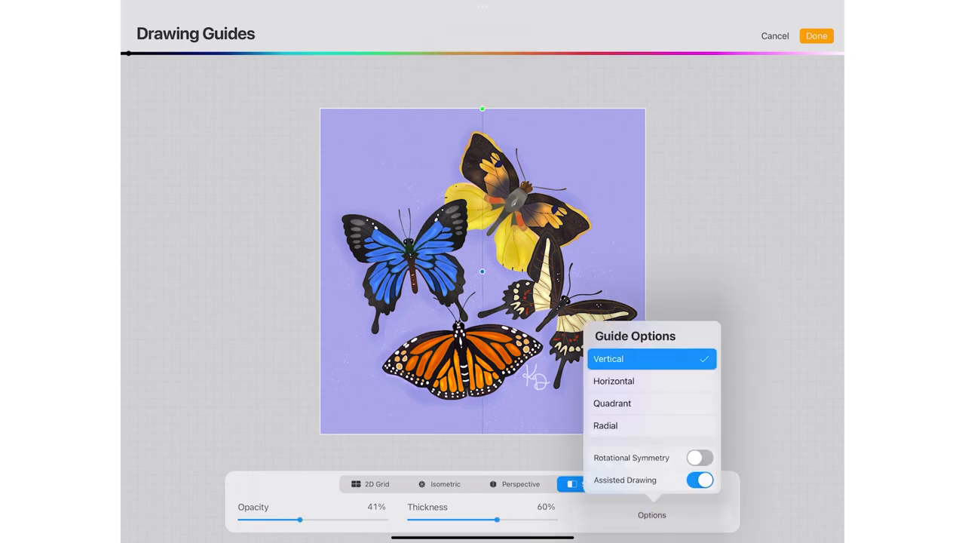
{"action": "left_click", "coordinate": [614, 381]}
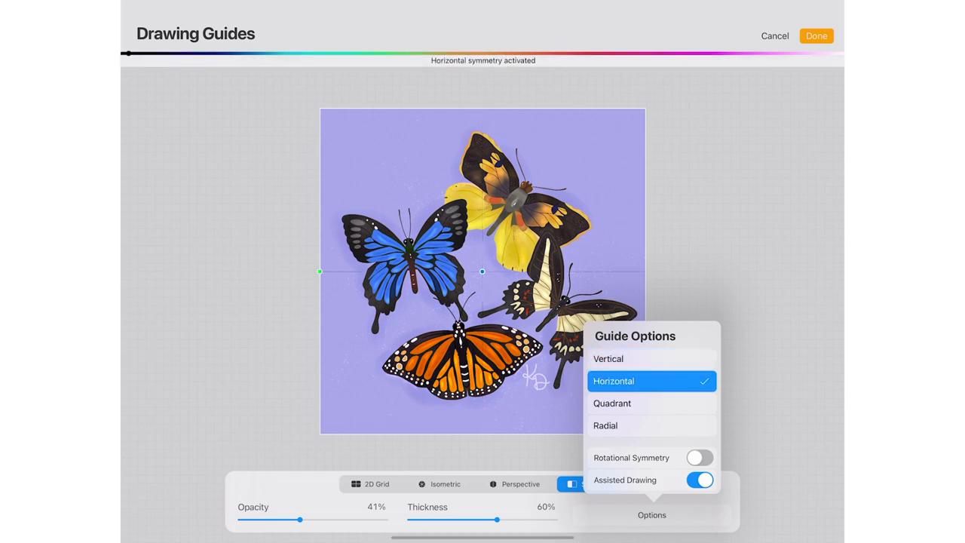
{"action": "left_click", "coordinate": [817, 35]}
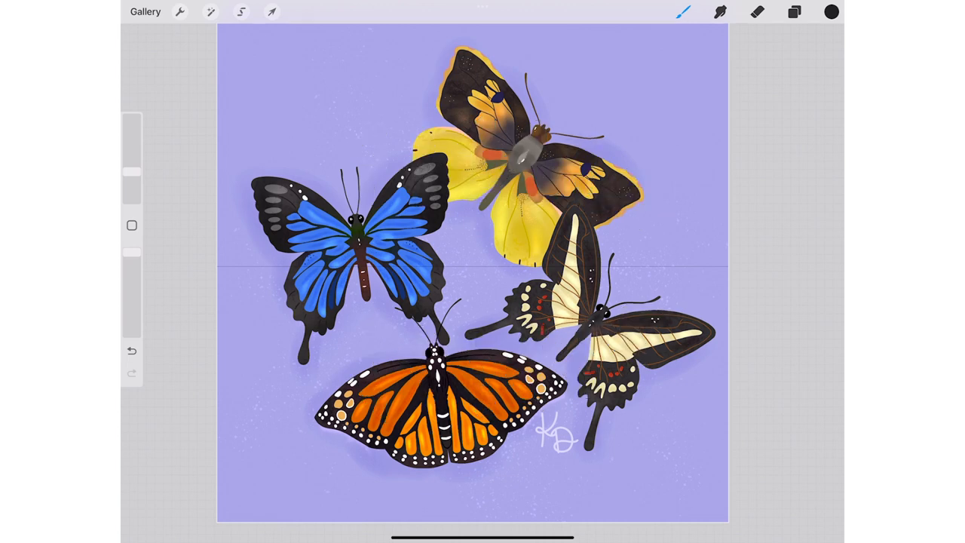
Check the layers, reopen the drawing guide and confirm quadrant symmetry.
{"action": "left_click", "coordinate": [794, 11]}
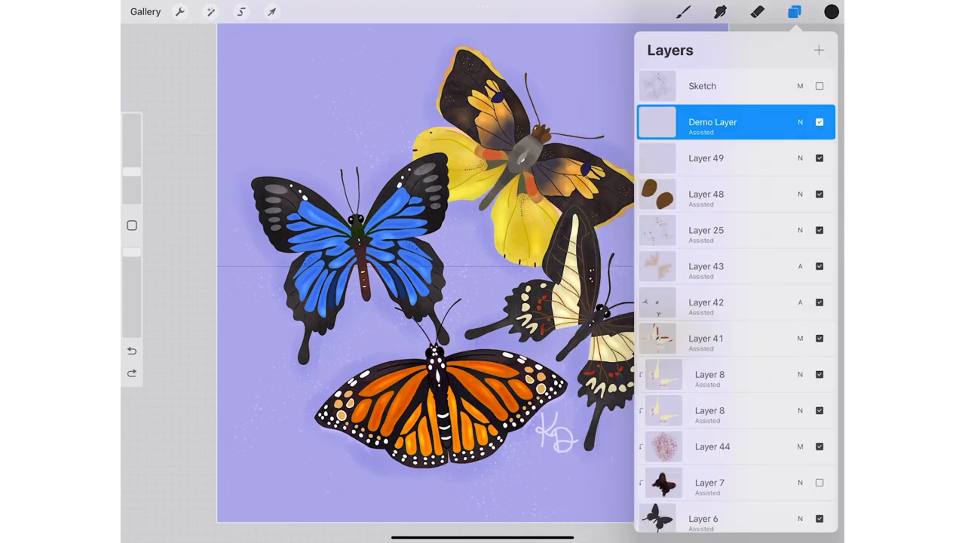
{"action": "left_click", "coordinate": [180, 11]}
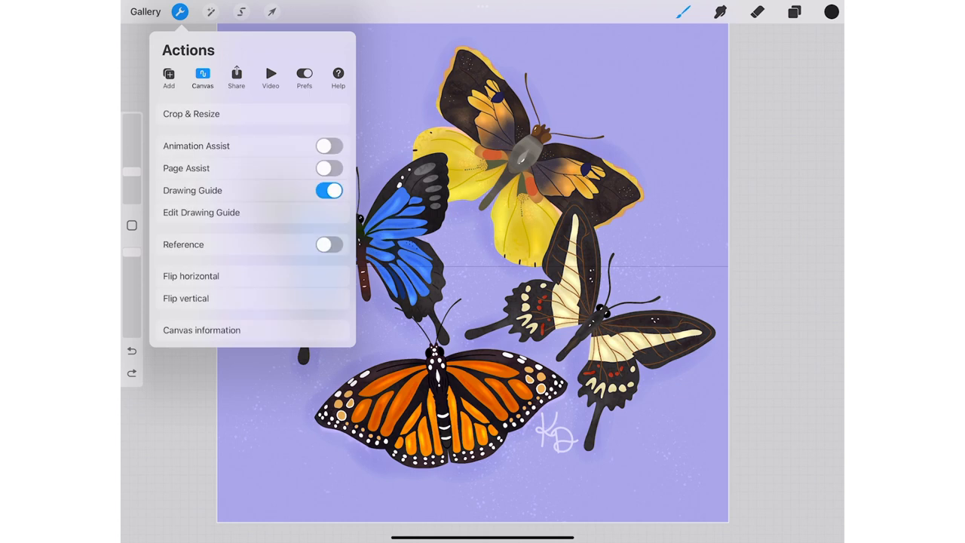
{"action": "left_click", "coordinate": [201, 212]}
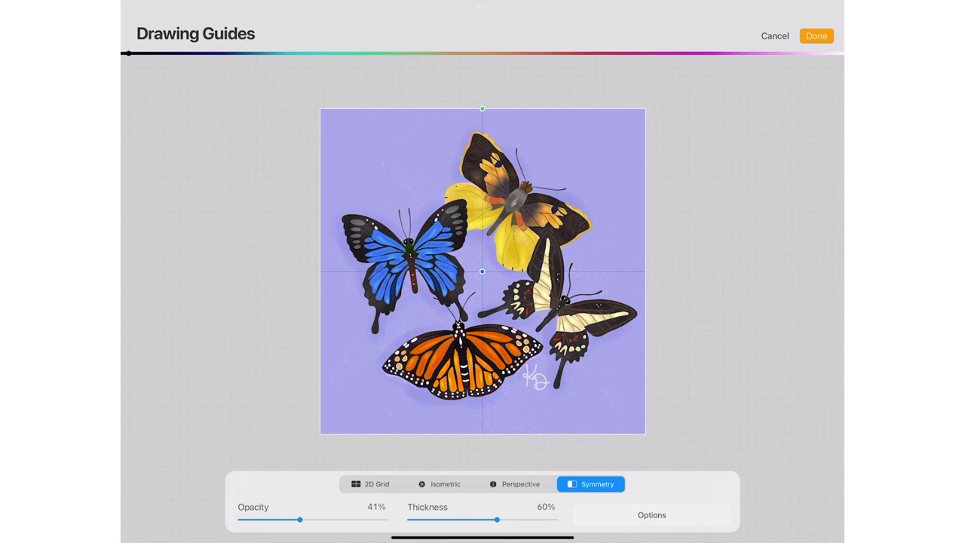
{"action": "left_click", "coordinate": [816, 36]}
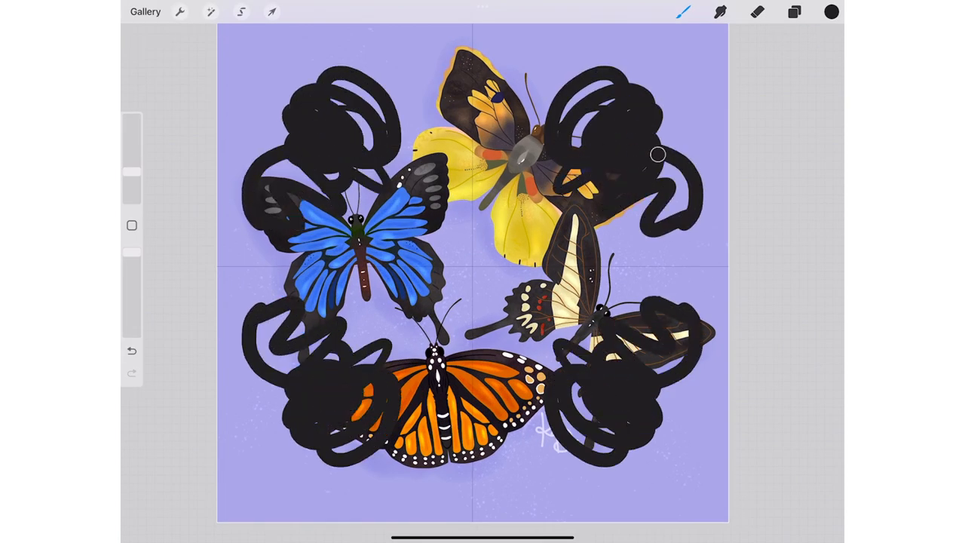
Undo the wavy radial symmetry strokes and bring up the Canvas actions.
{"action": "left_click", "coordinate": [794, 12]}
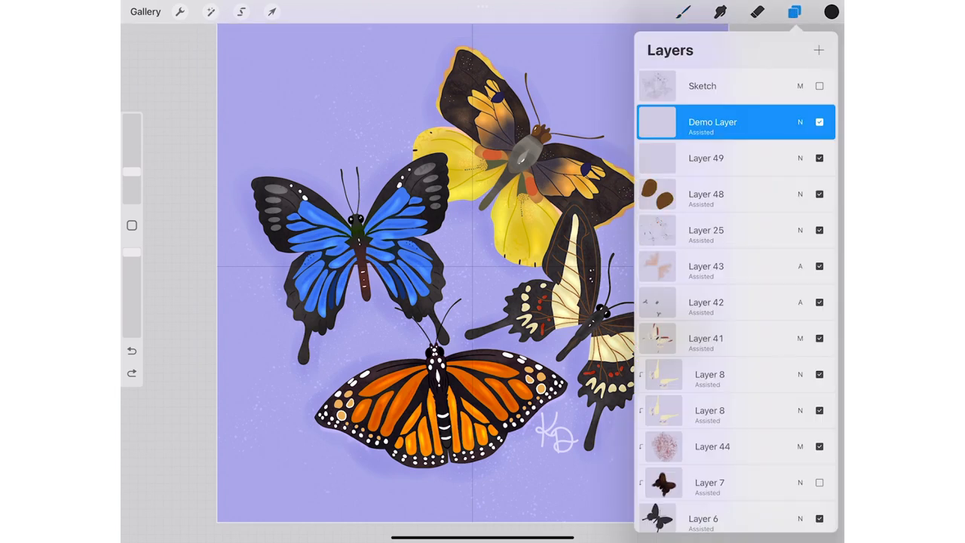
{"action": "left_click", "coordinate": [179, 12]}
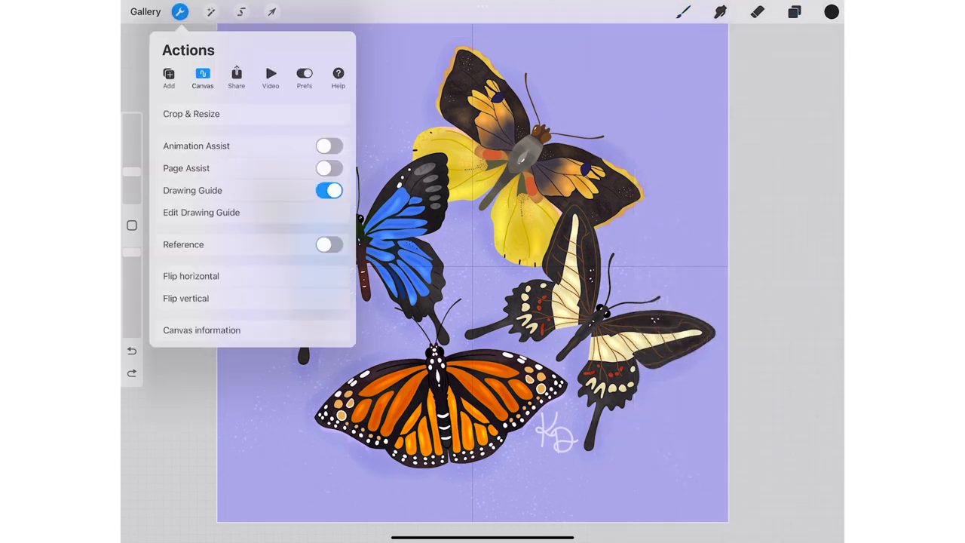
{"action": "left_click", "coordinate": [202, 212]}
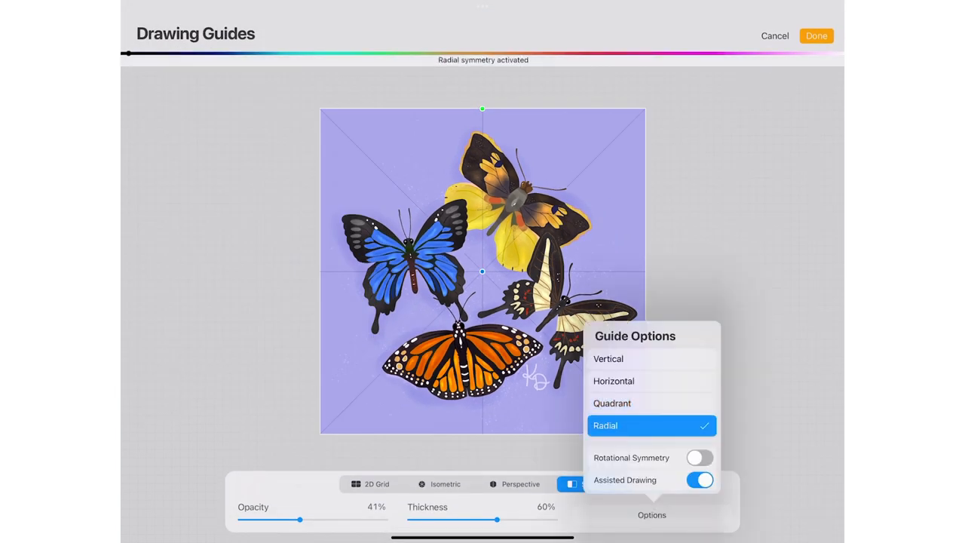
{"action": "left_click", "coordinate": [816, 36]}
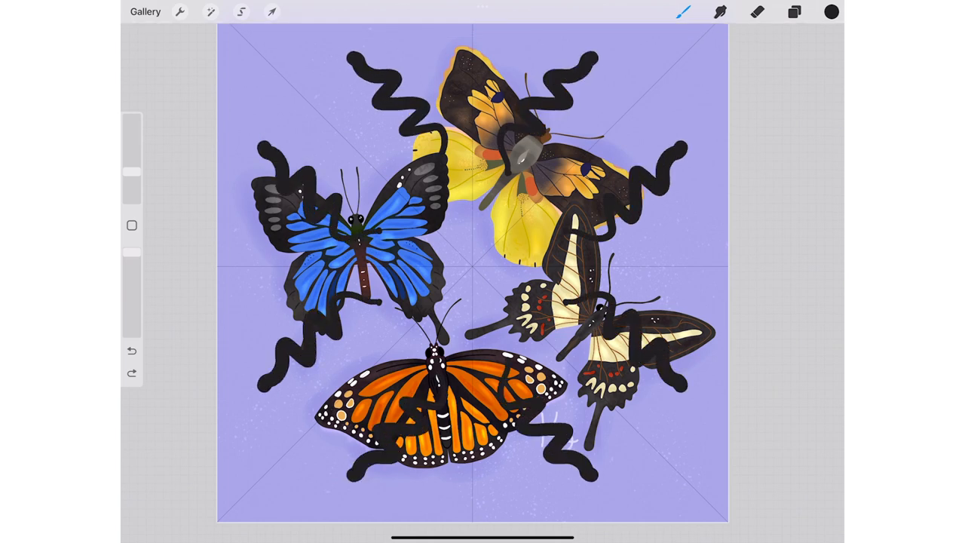
{"action": "left_click", "coordinate": [794, 11]}
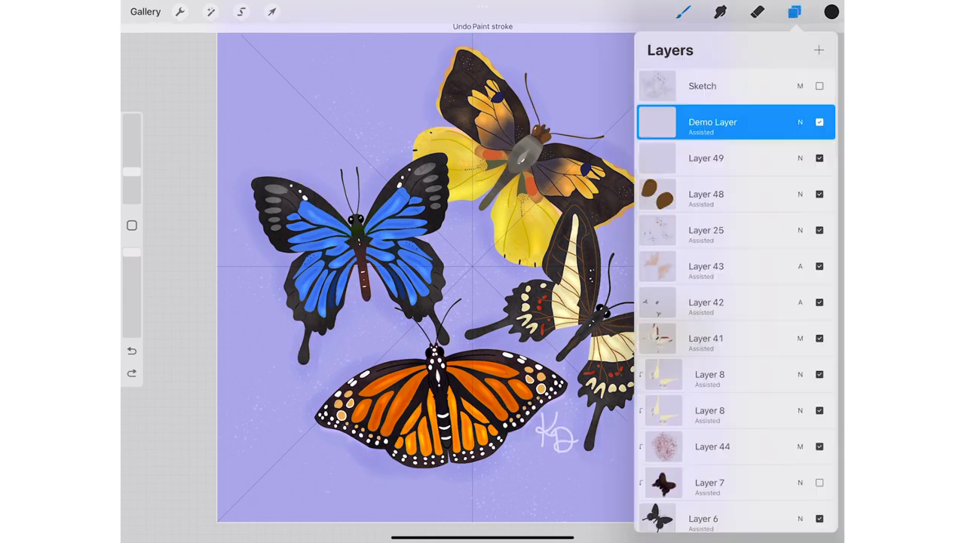
{"action": "left_click", "coordinate": [179, 11]}
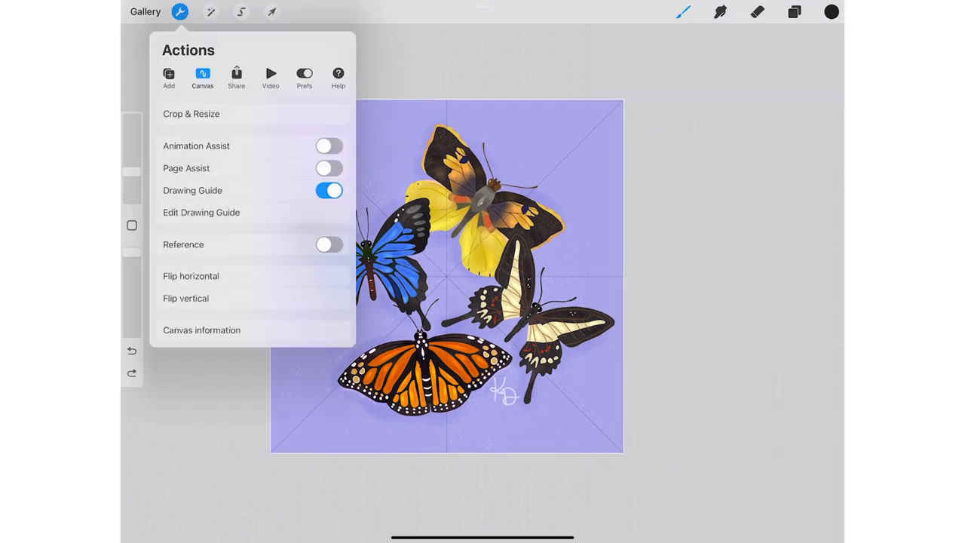
Turn on Rotational Symmetry in the radial drawing guide and apply it.
{"action": "left_click", "coordinate": [201, 211]}
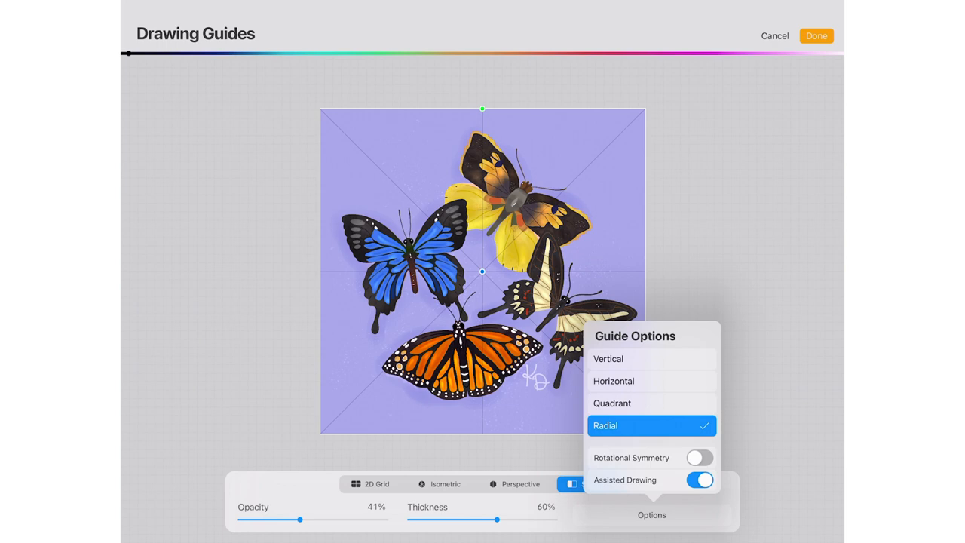
{"action": "left_click", "coordinate": [698, 457]}
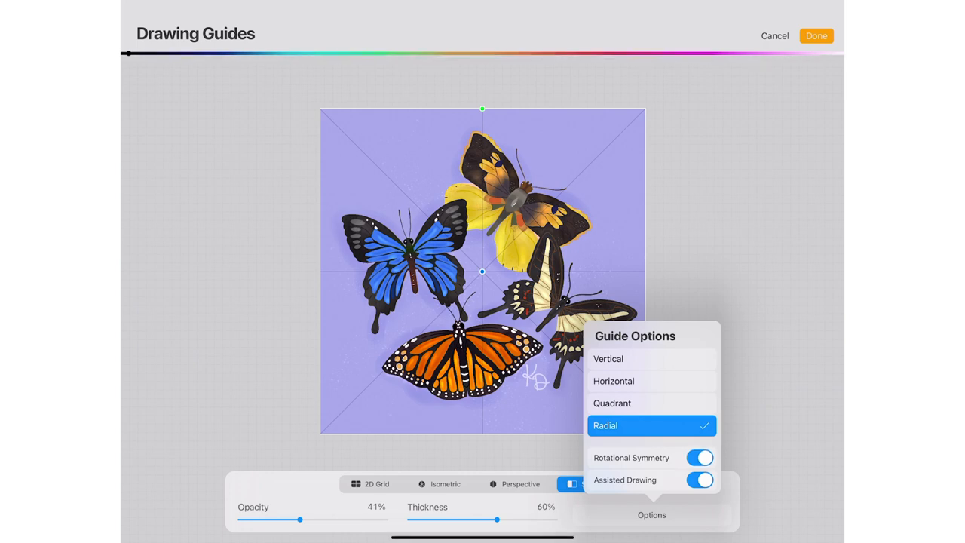
{"action": "left_click", "coordinate": [816, 35]}
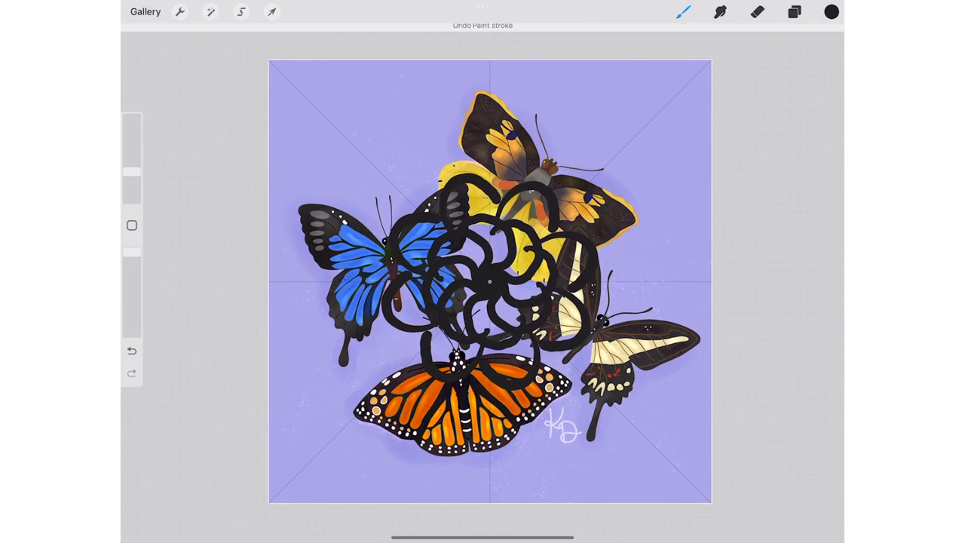
Undo the tangled test loops and the ring of circles.
{"action": "left_click", "coordinate": [131, 351]}
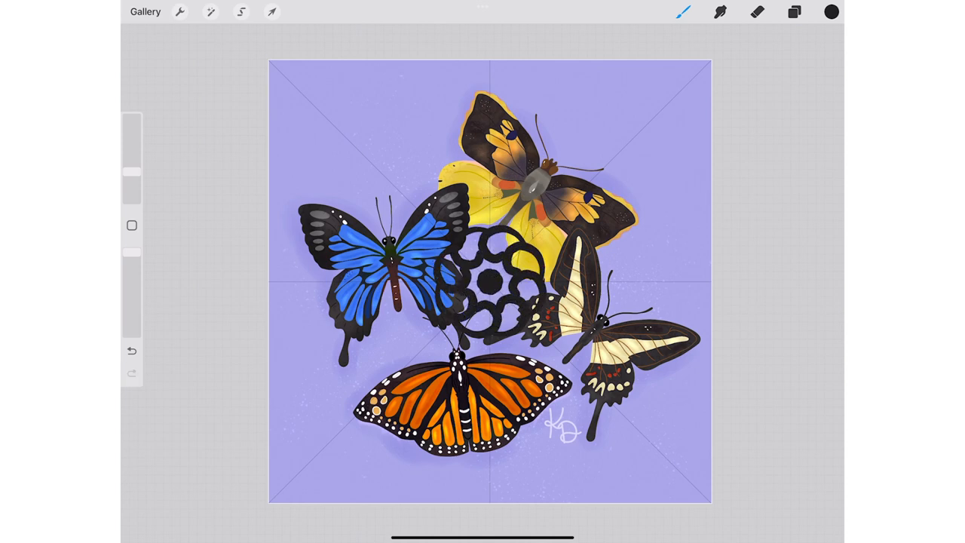
{"action": "left_click", "coordinate": [794, 11]}
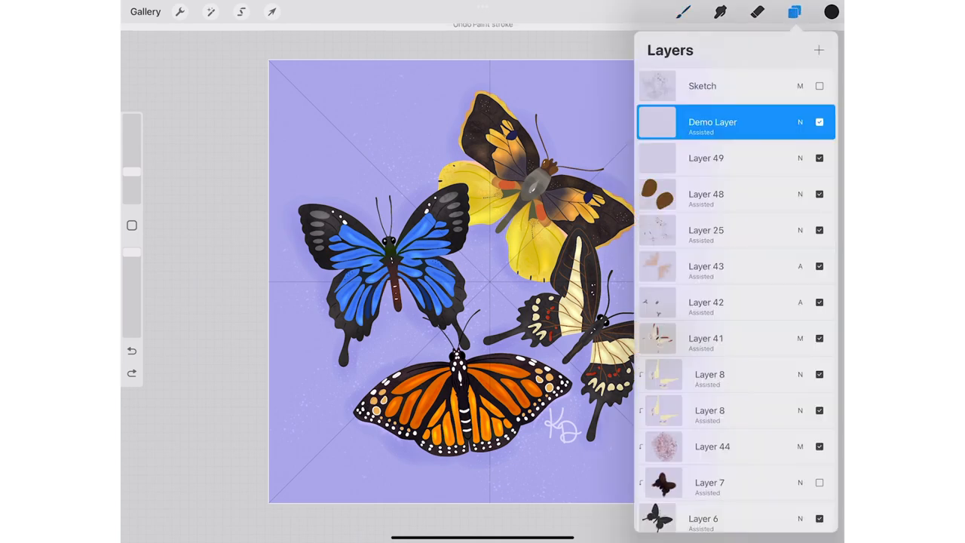
{"action": "left_click", "coordinate": [179, 11]}
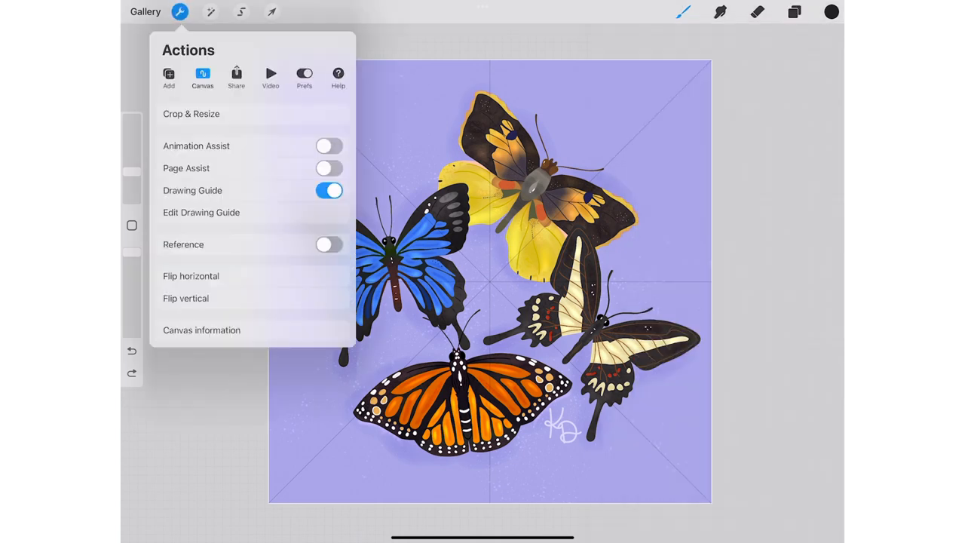
Turn off Rotational Symmetry and close the symmetry options.
{"action": "left_click", "coordinate": [201, 212]}
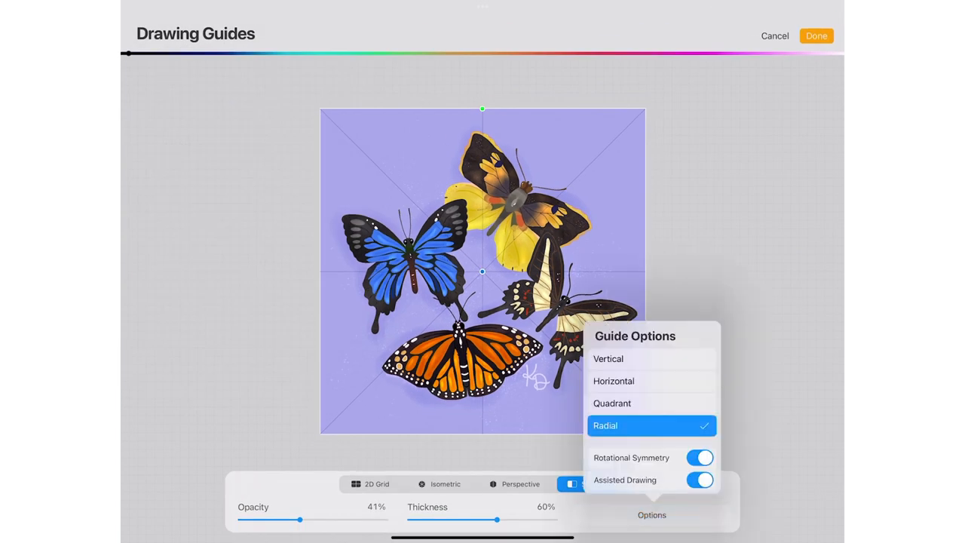
{"action": "left_click", "coordinate": [699, 458]}
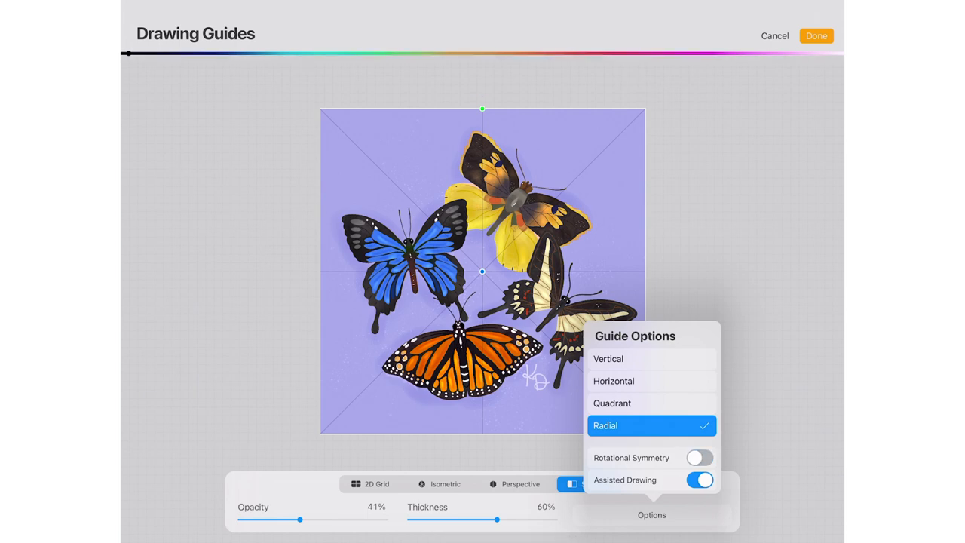
{"action": "left_click", "coordinate": [700, 480]}
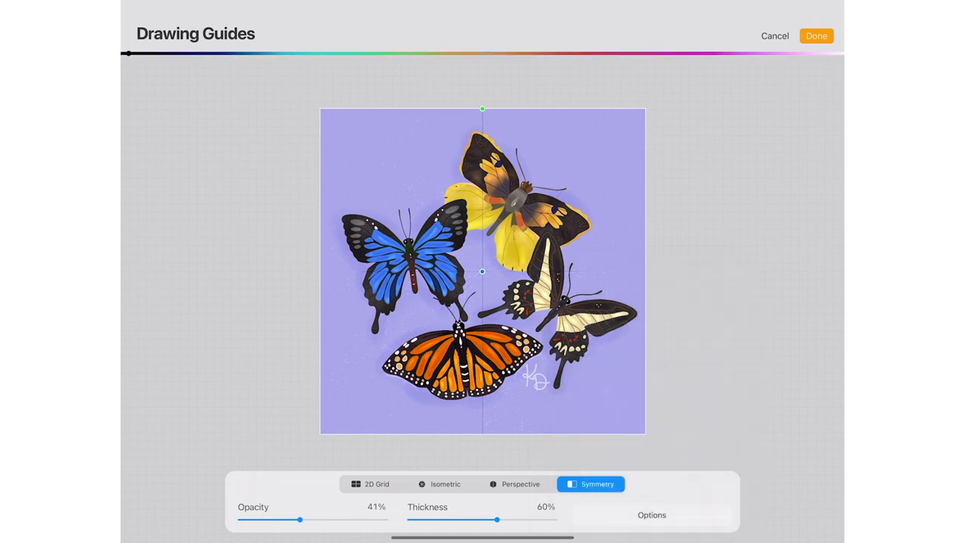
Switch the drawing guide to a 2D Grid and apply it.
{"action": "left_click", "coordinate": [369, 484]}
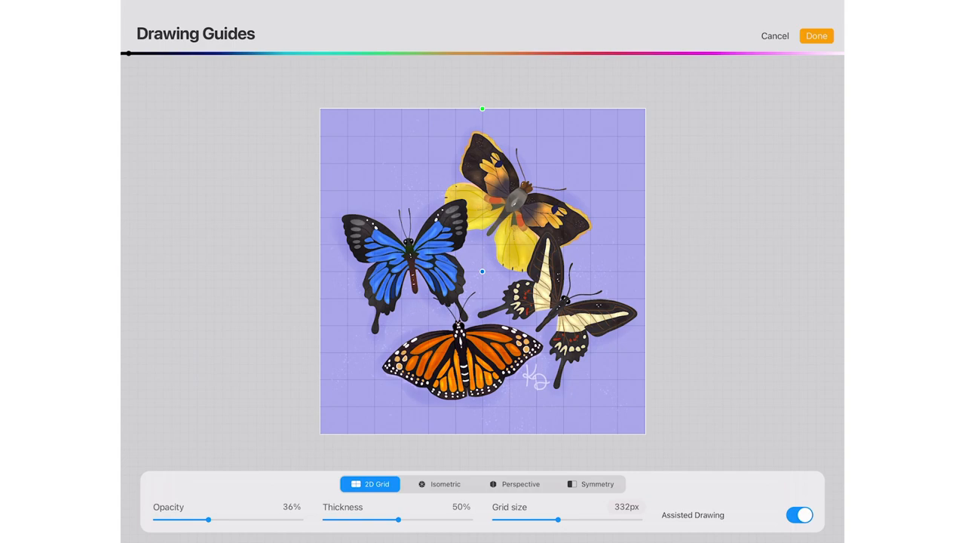
{"action": "left_click", "coordinate": [816, 35]}
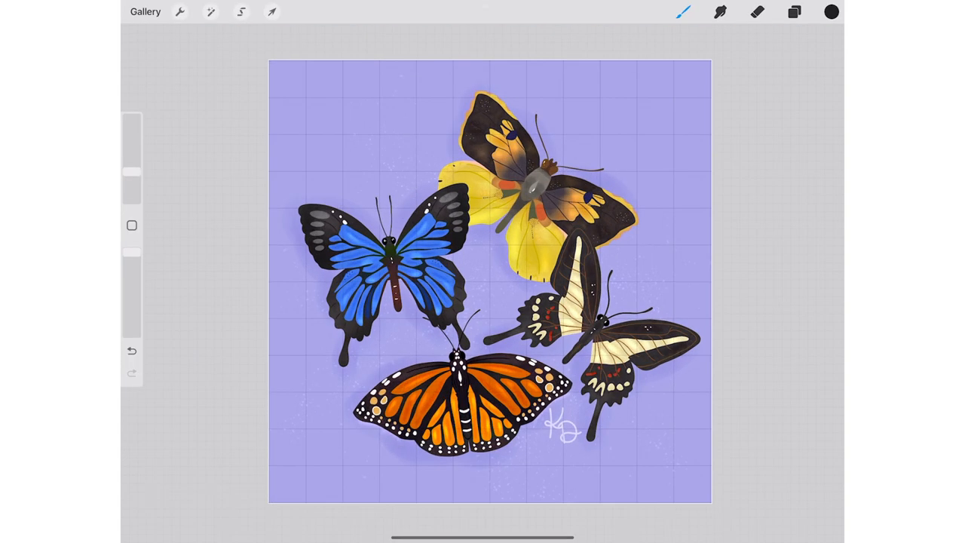
{"action": "left_click", "coordinate": [794, 11]}
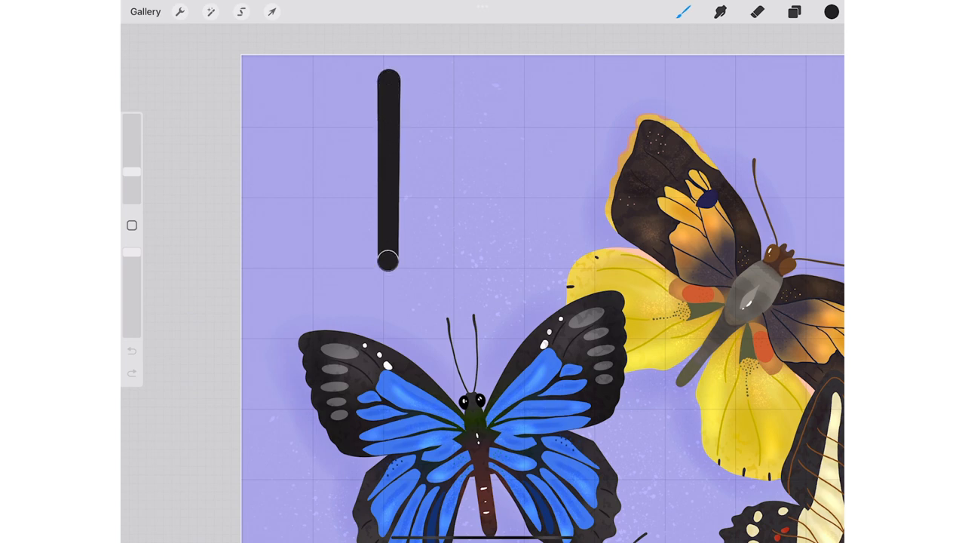
{"action": "left_click_drag", "start_coordinate": [388, 260], "coordinate": [388, 175]}
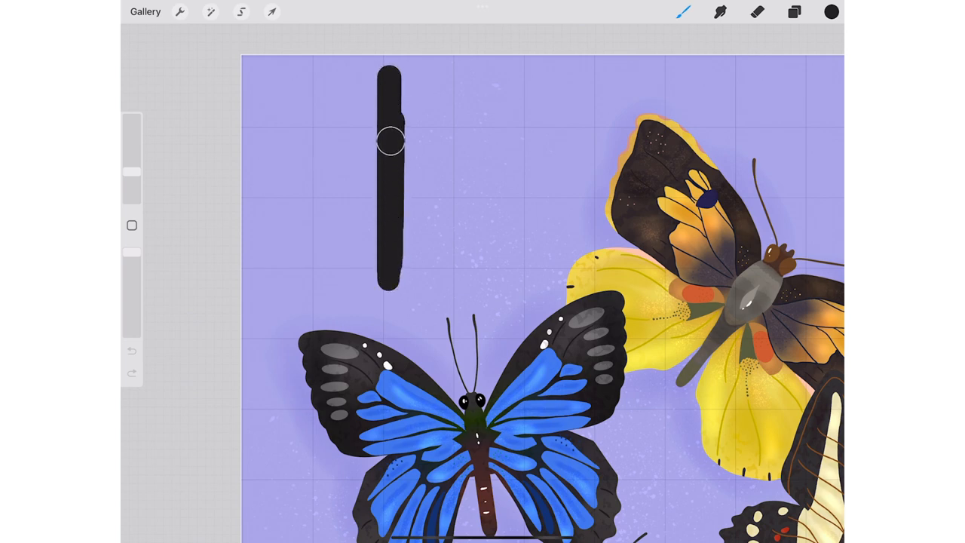
{"action": "left_click_drag", "start_coordinate": [391, 139], "coordinate": [390, 79]}
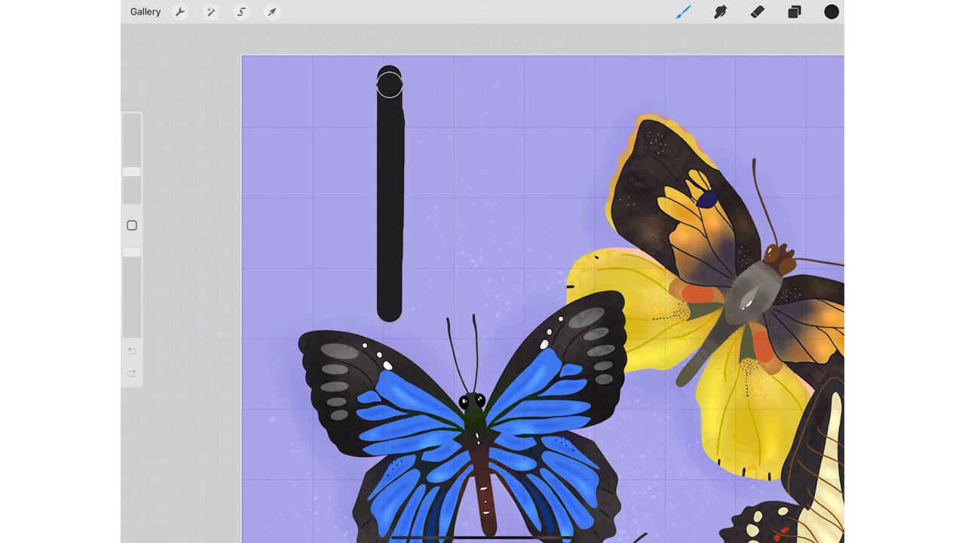
{"action": "left_click_drag", "start_coordinate": [390, 87], "coordinate": [391, 186]}
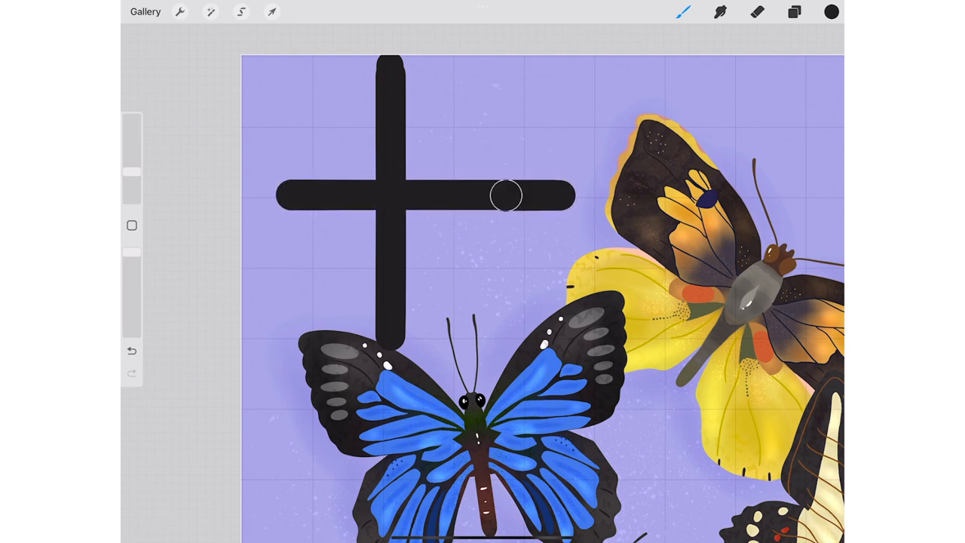
{"action": "left_click_drag", "start_coordinate": [505, 196], "coordinate": [526, 200]}
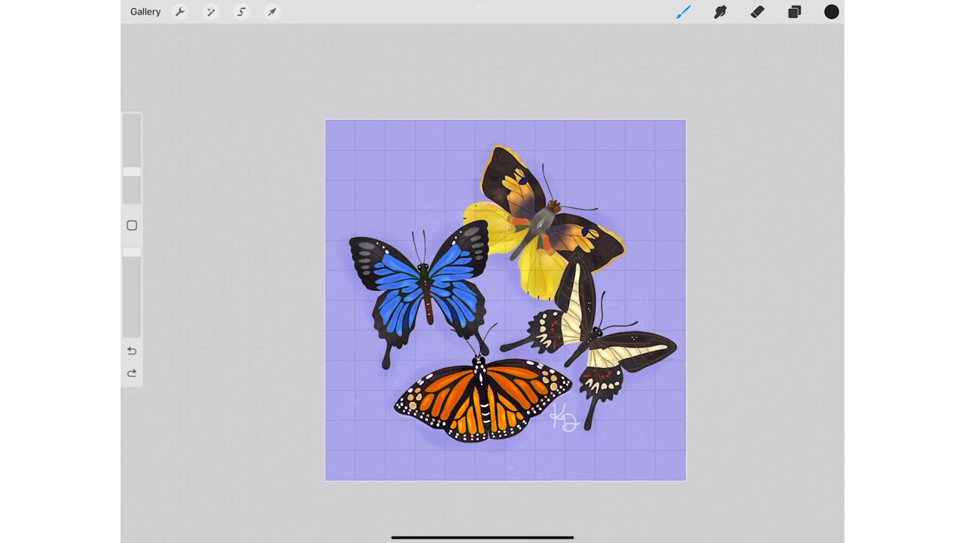
Set the drawing guide to Isometric, then reopen the guide editor and apply Perspective.
{"action": "left_click", "coordinate": [180, 11]}
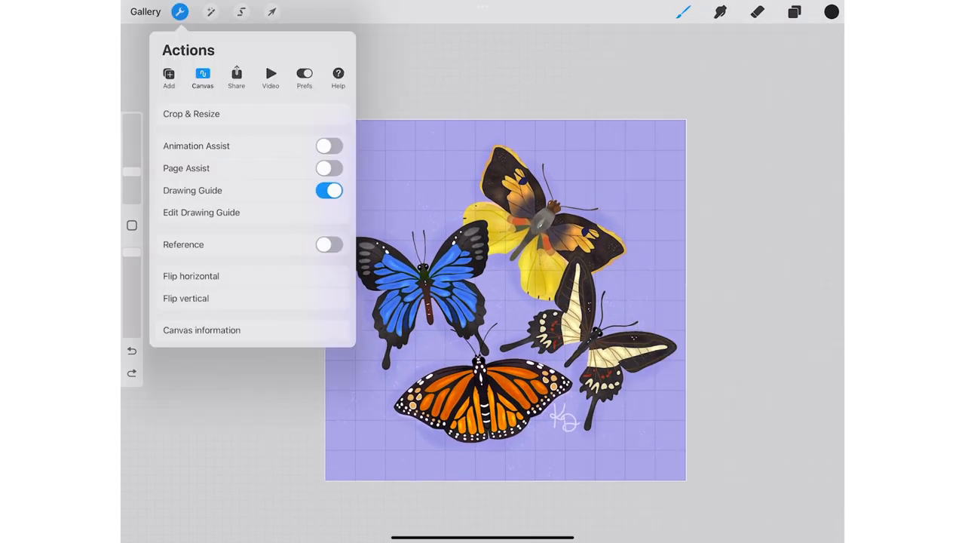
{"action": "left_click", "coordinate": [201, 212]}
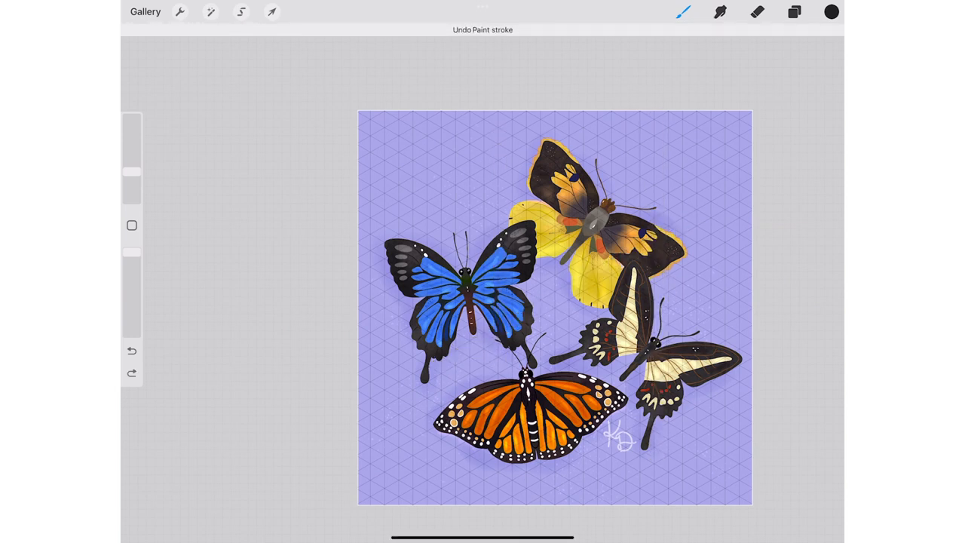
{"action": "left_click", "coordinate": [179, 11]}
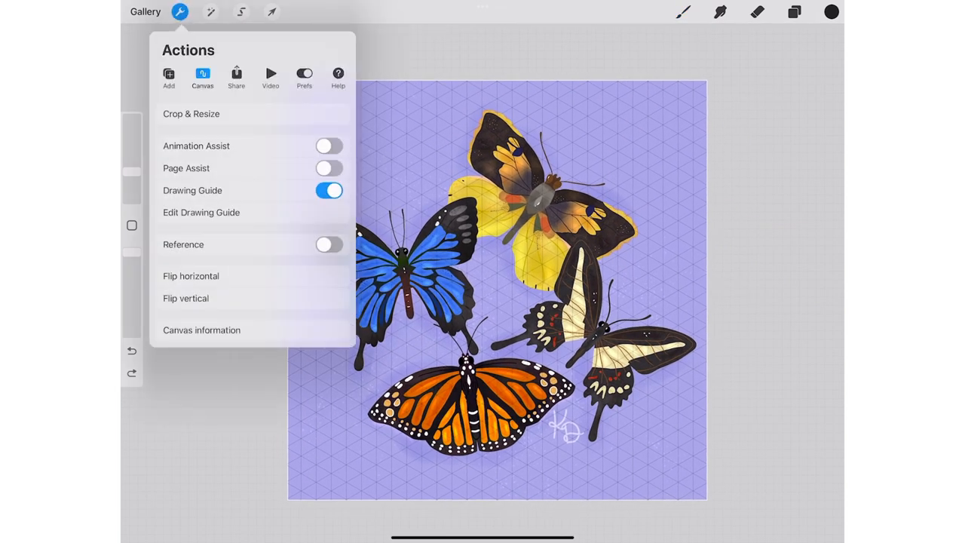
{"action": "left_click", "coordinate": [201, 212]}
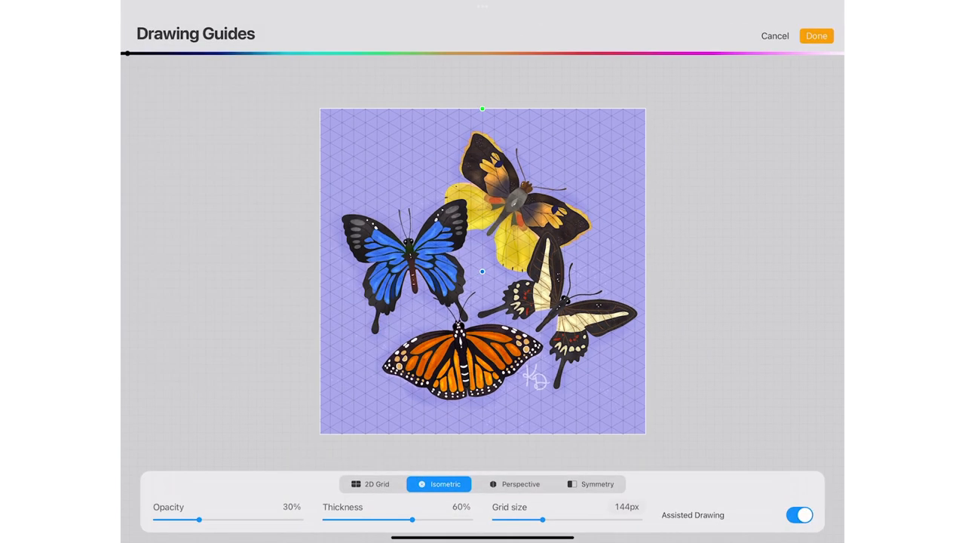
{"action": "left_click", "coordinate": [816, 36]}
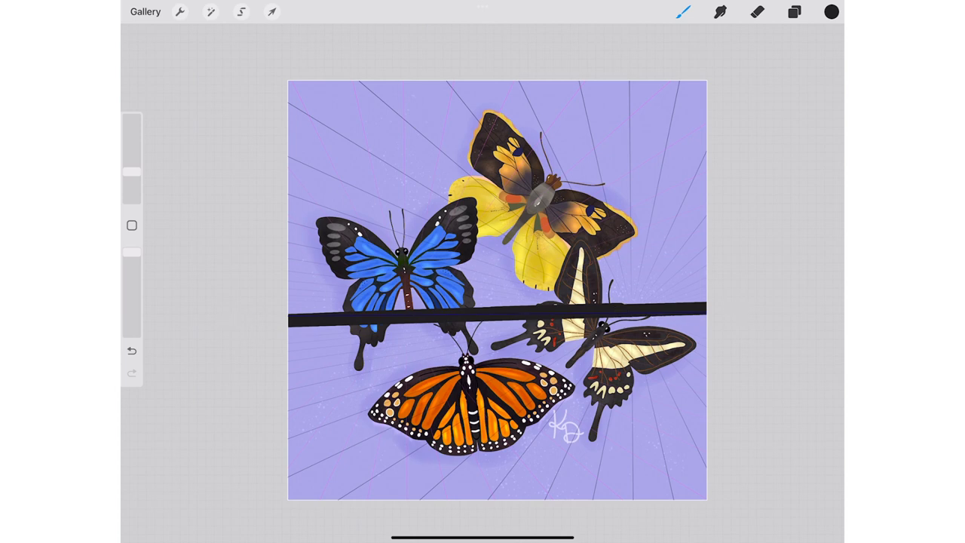
Delete the Demo Layer holding the perspective test line.
{"action": "left_click", "coordinate": [794, 11]}
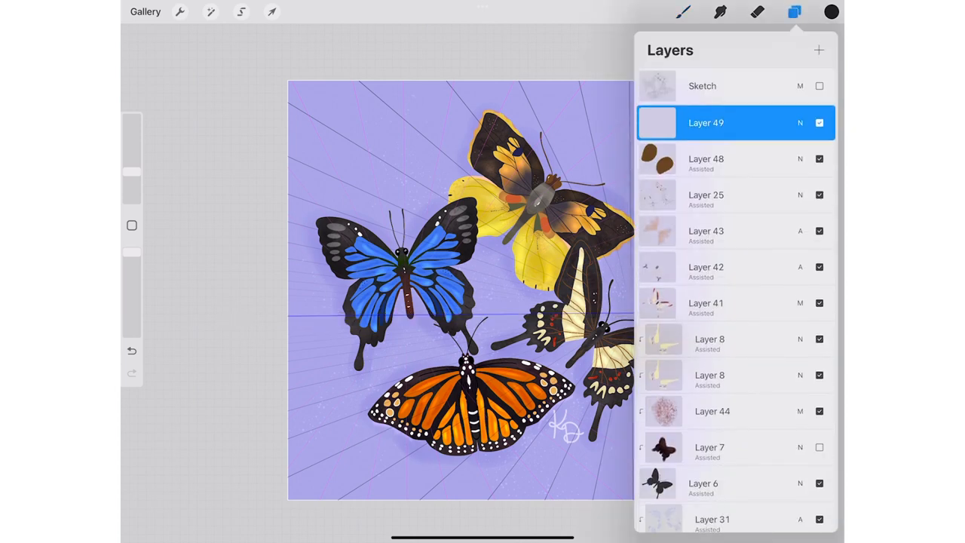
{"action": "left_click", "coordinate": [795, 11]}
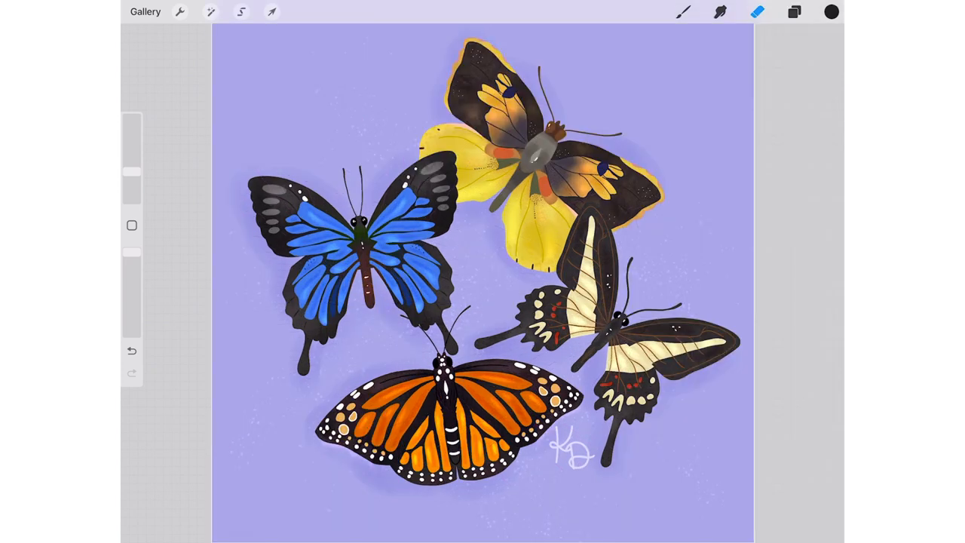